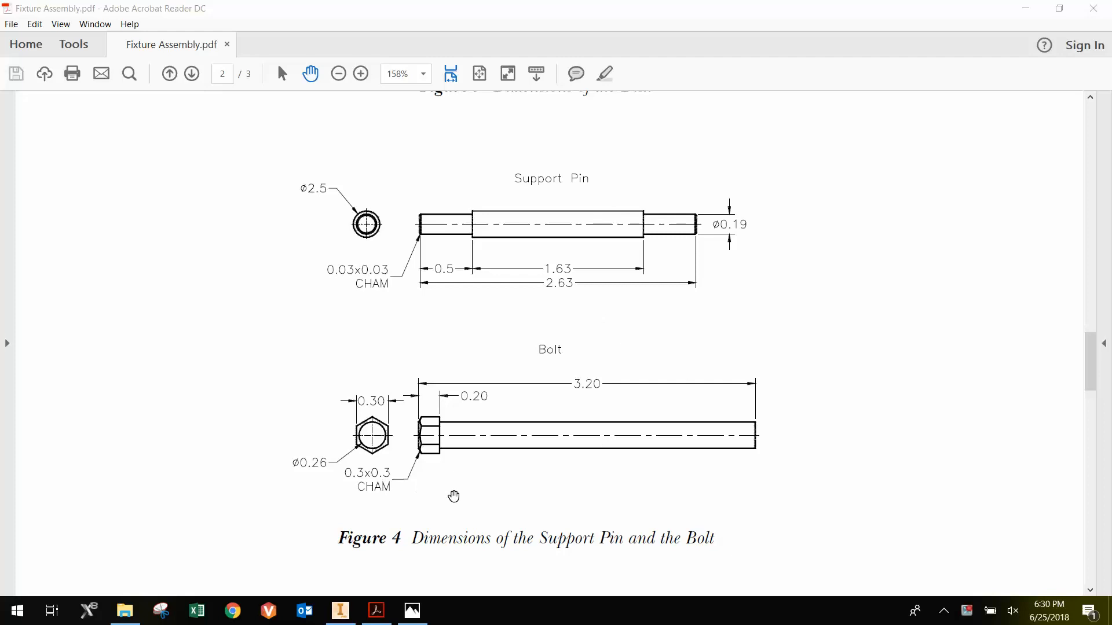
pyautogui.moveTo(481, 429)
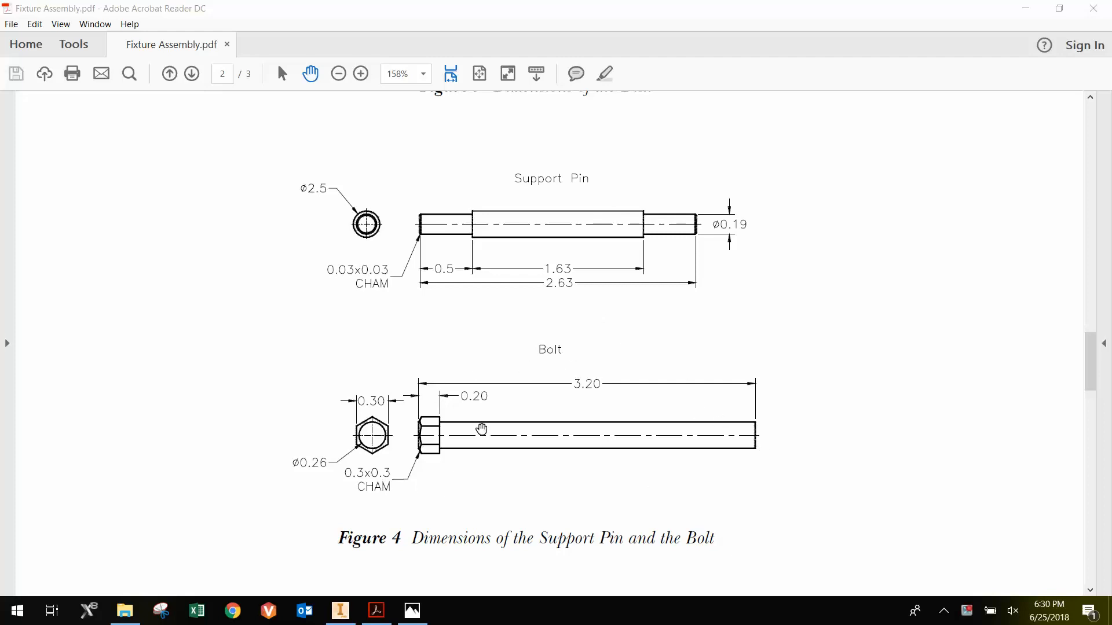
pyautogui.moveTo(433, 430)
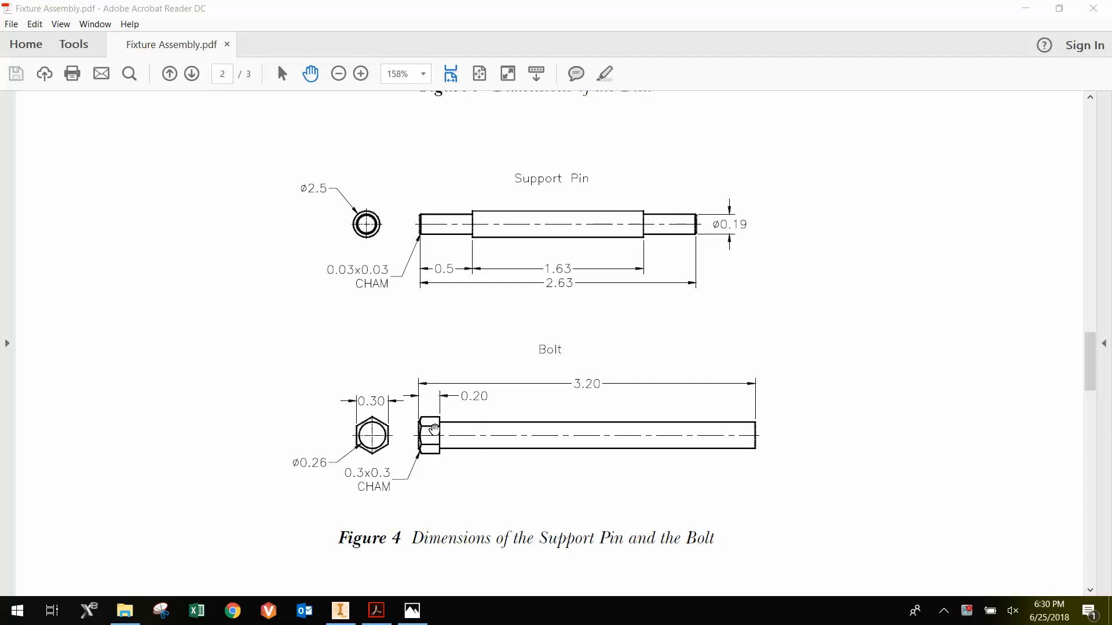
pyautogui.moveTo(516, 424)
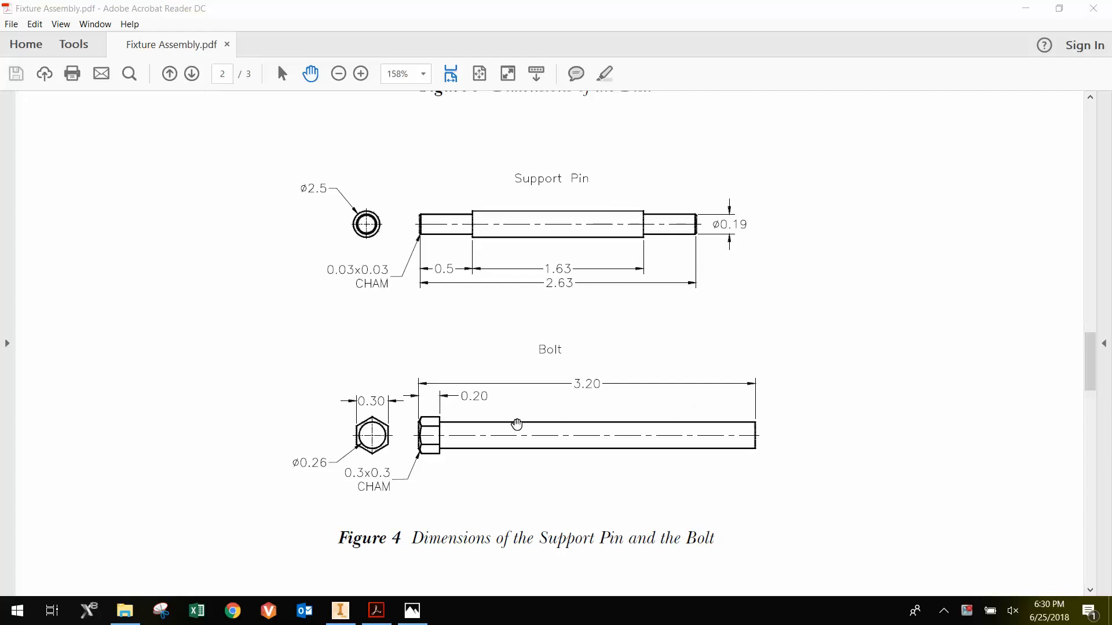
pyautogui.moveTo(574, 424)
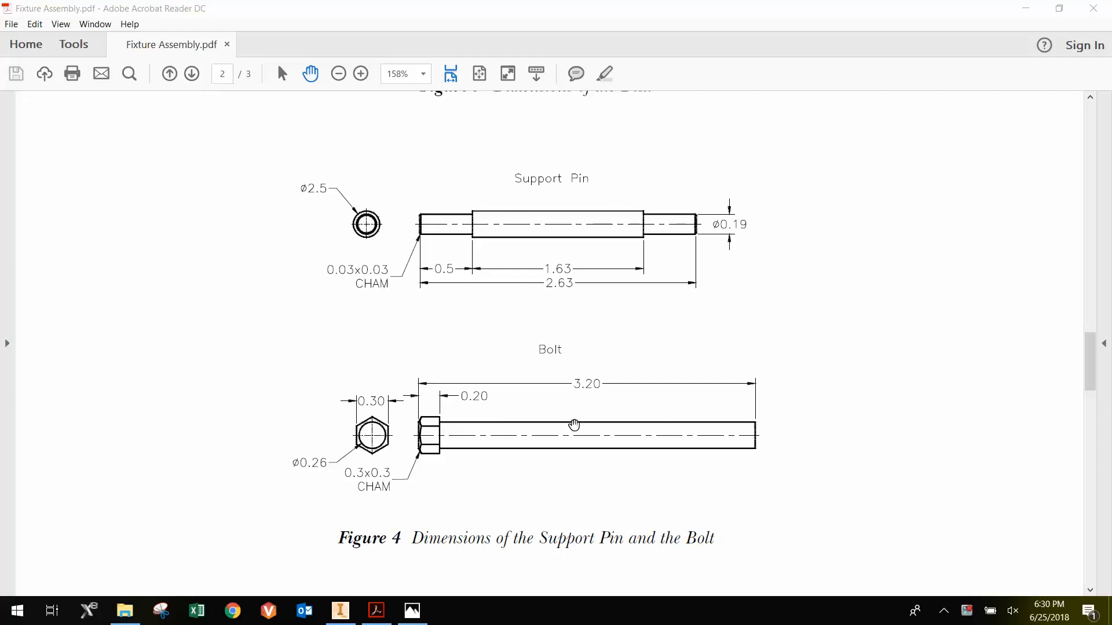
pyautogui.moveTo(467, 446)
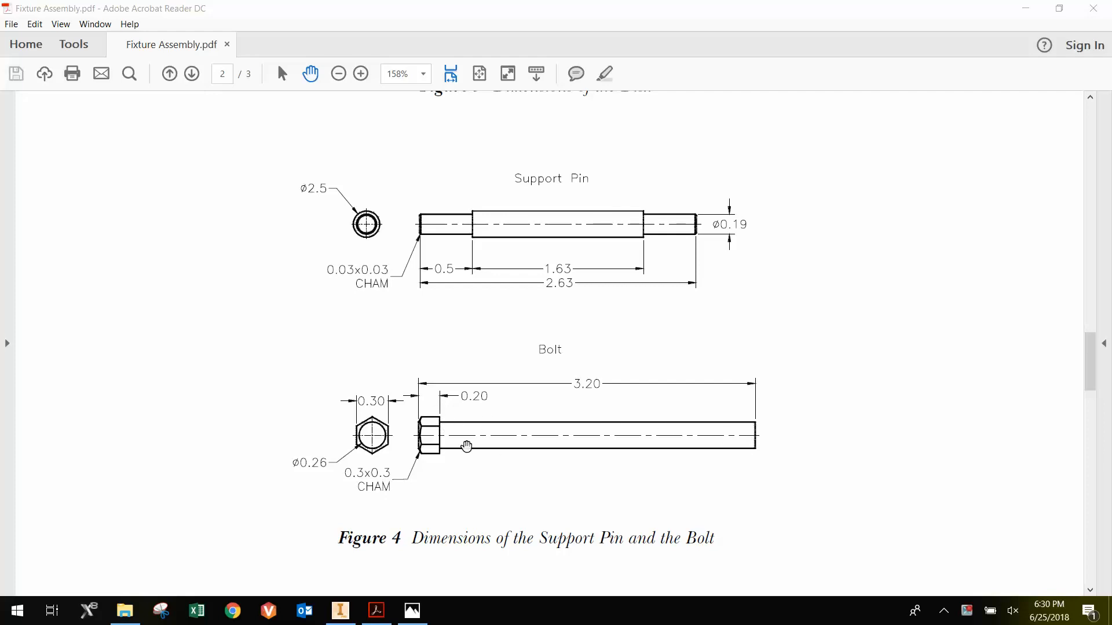
pyautogui.moveTo(453, 427)
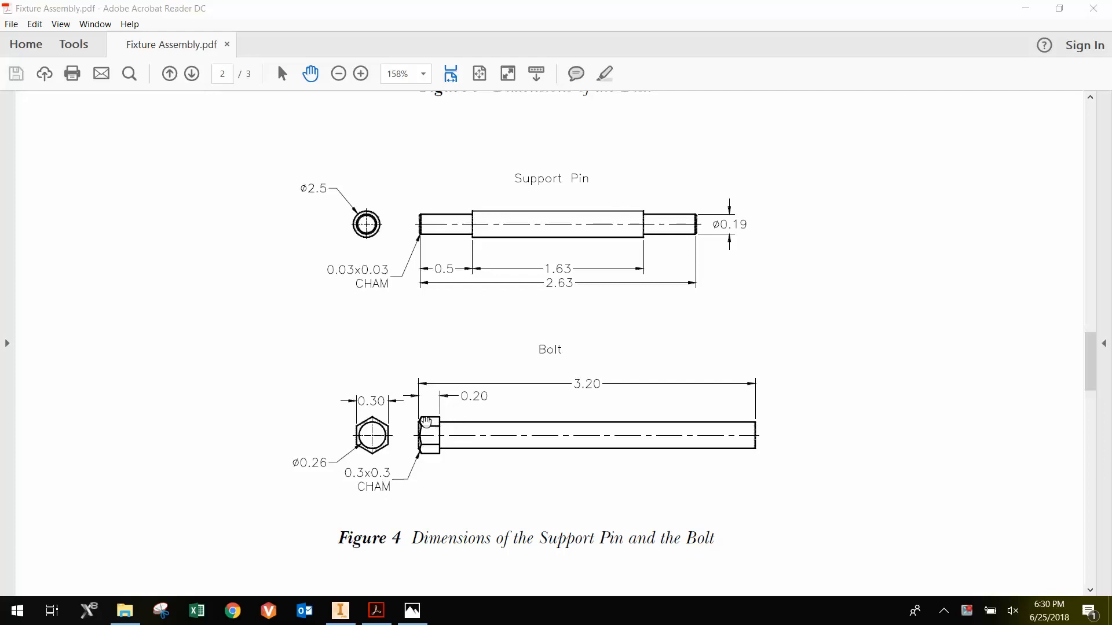
pyautogui.moveTo(417, 433)
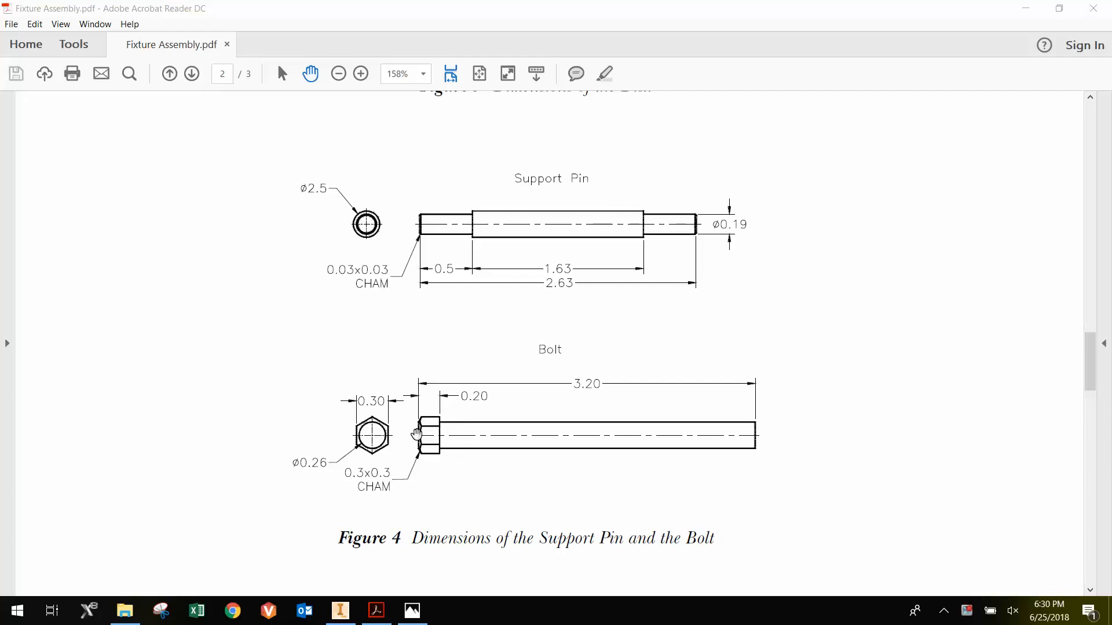
pyautogui.moveTo(388, 434)
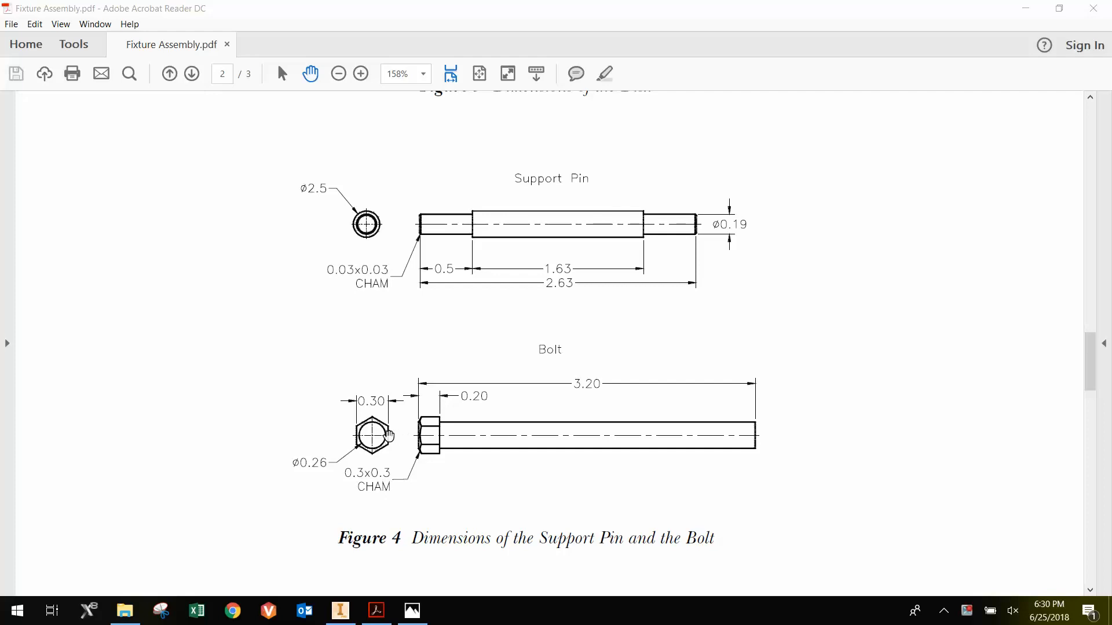
pyautogui.moveTo(356, 449)
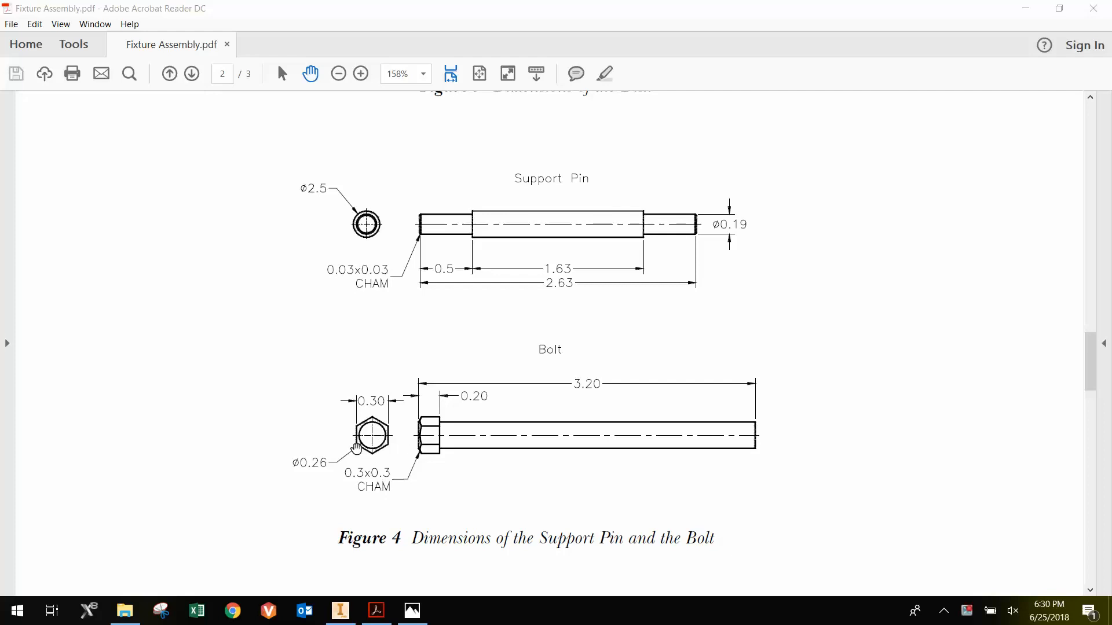
pyautogui.moveTo(366, 480)
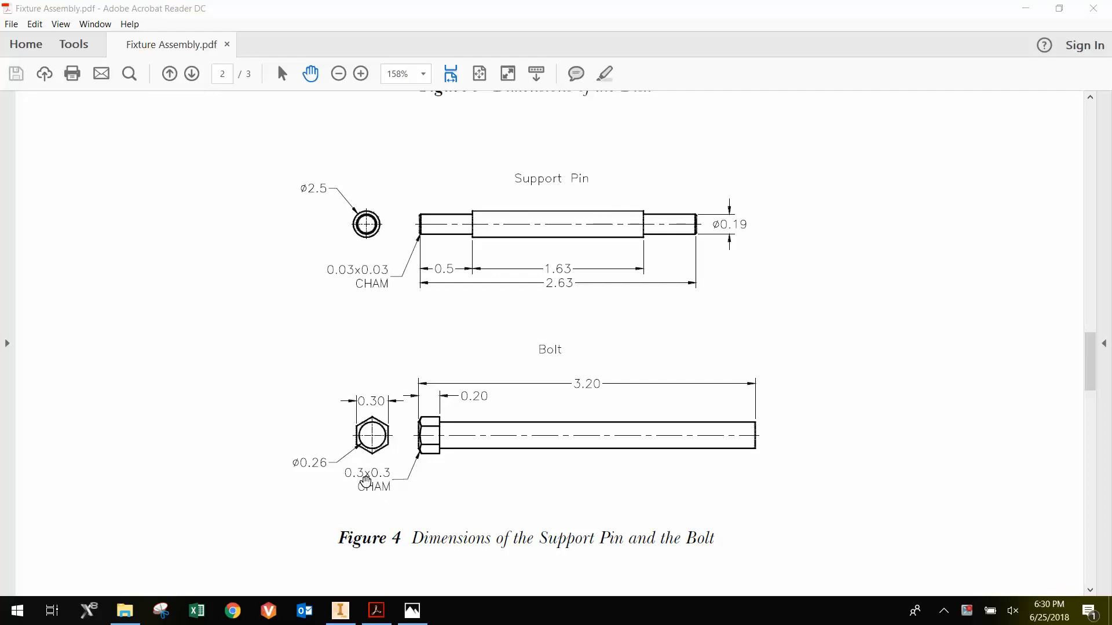
pyautogui.moveTo(390, 485)
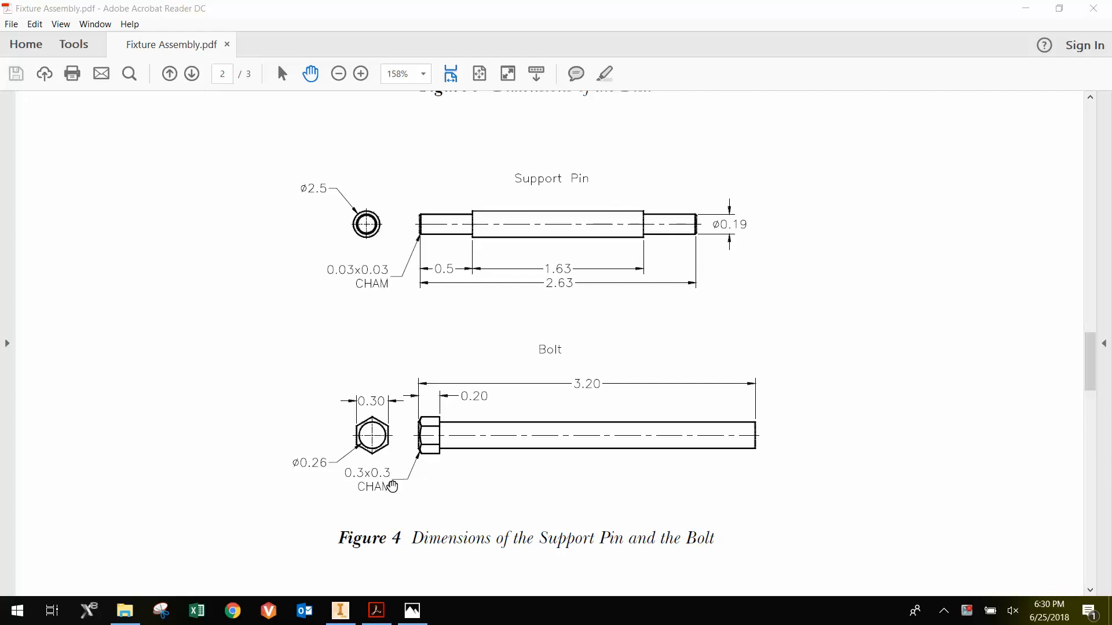
pyautogui.moveTo(356, 478)
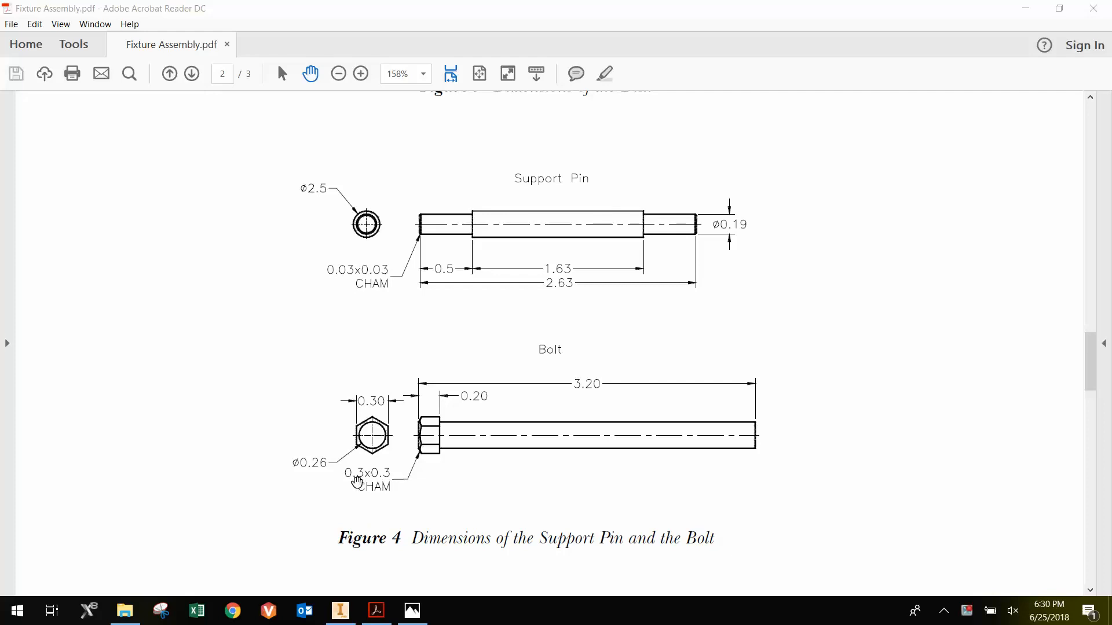
pyautogui.moveTo(386, 486)
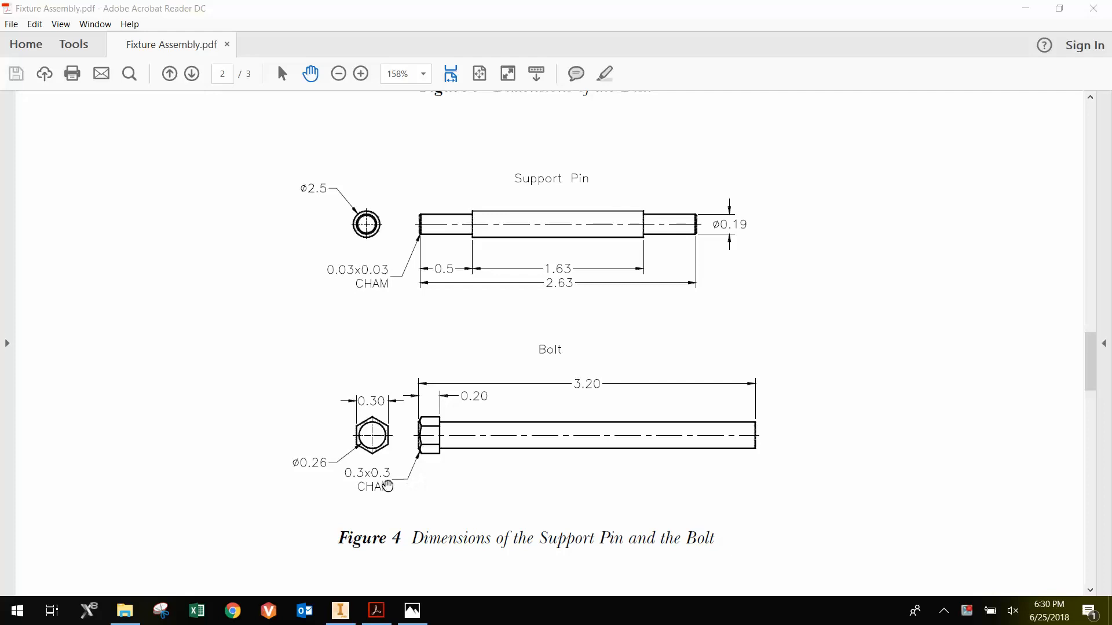
pyautogui.moveTo(411, 477)
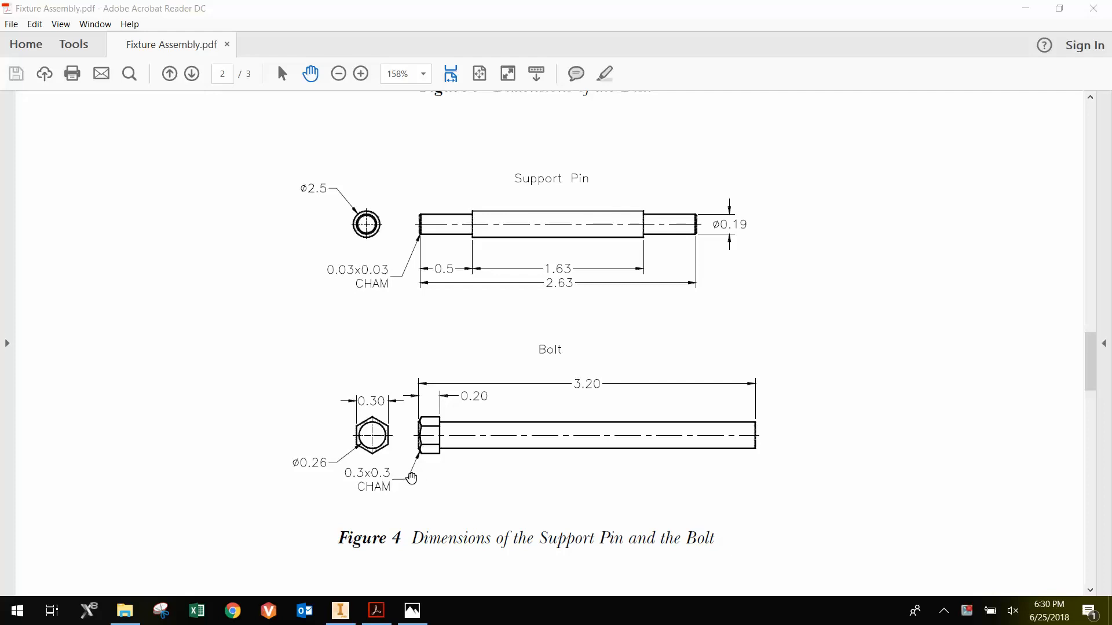
pyautogui.moveTo(414, 439)
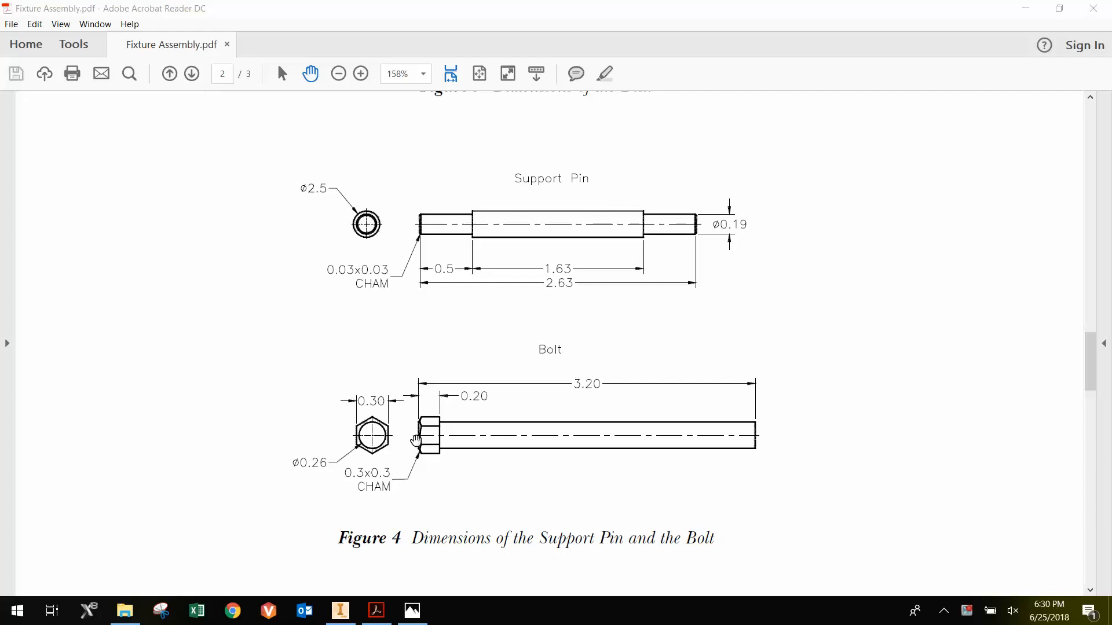
pyautogui.moveTo(407, 363)
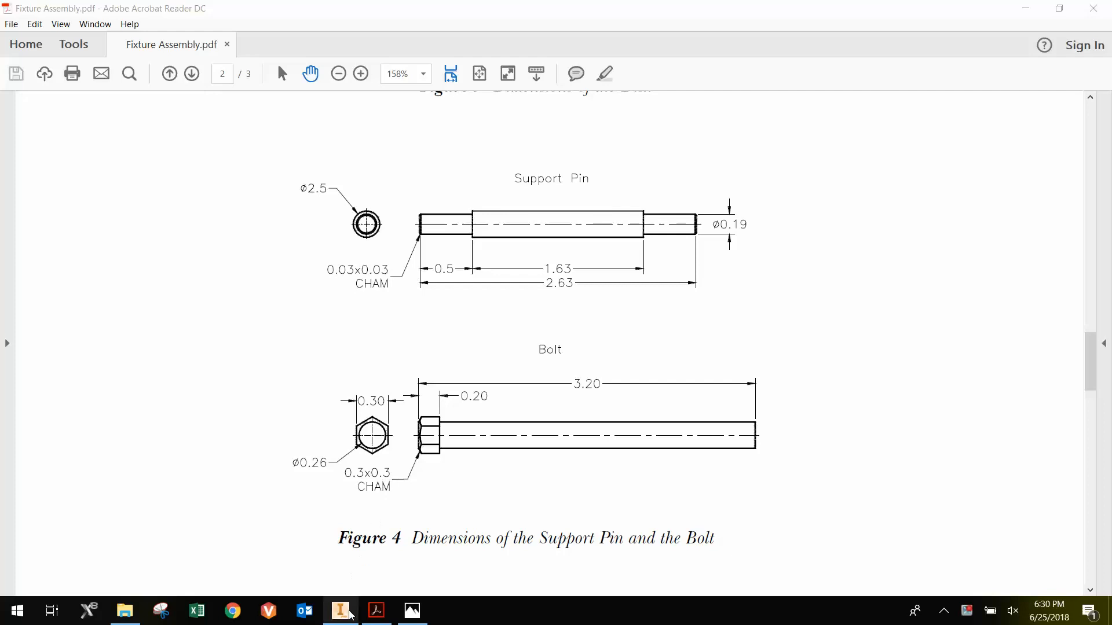
# - Create a new part file, Part8, from the Standard.ipt template
pyautogui.click(339, 610)
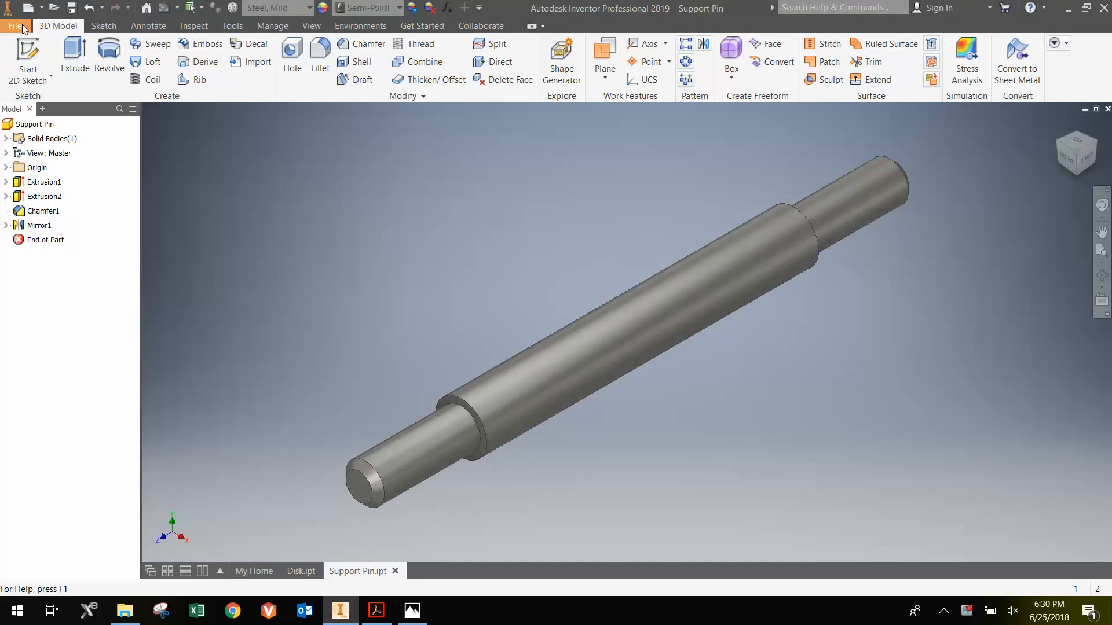
pyautogui.click(15, 25)
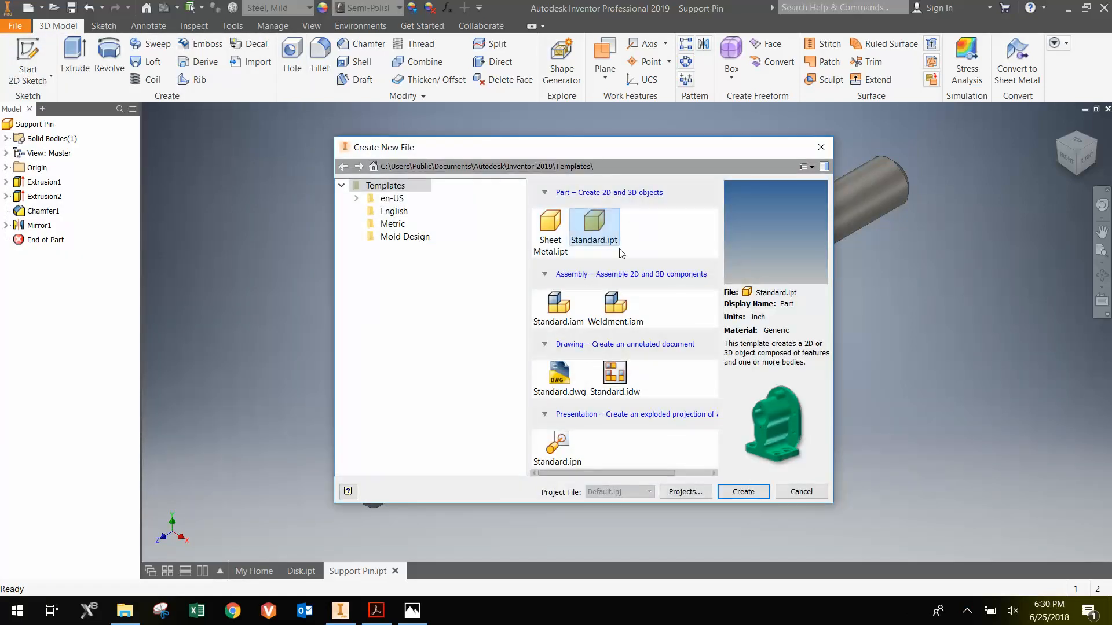
pyautogui.click(800, 492)
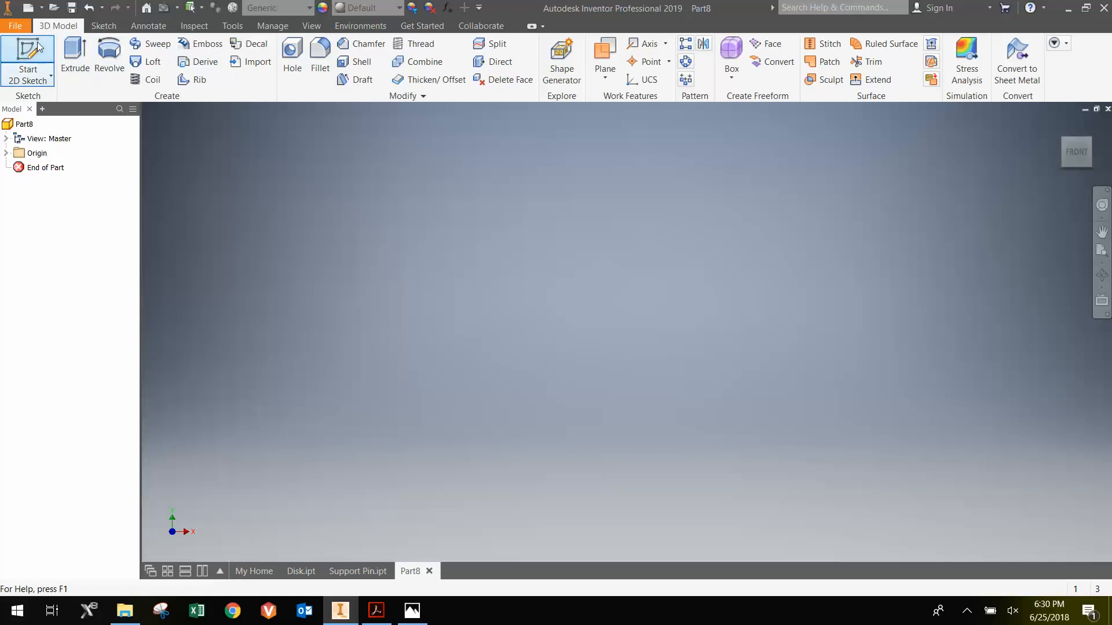
# - Sketch a 0.26 in circle at the origin and extrude it 3 in
pyautogui.click(28, 60)
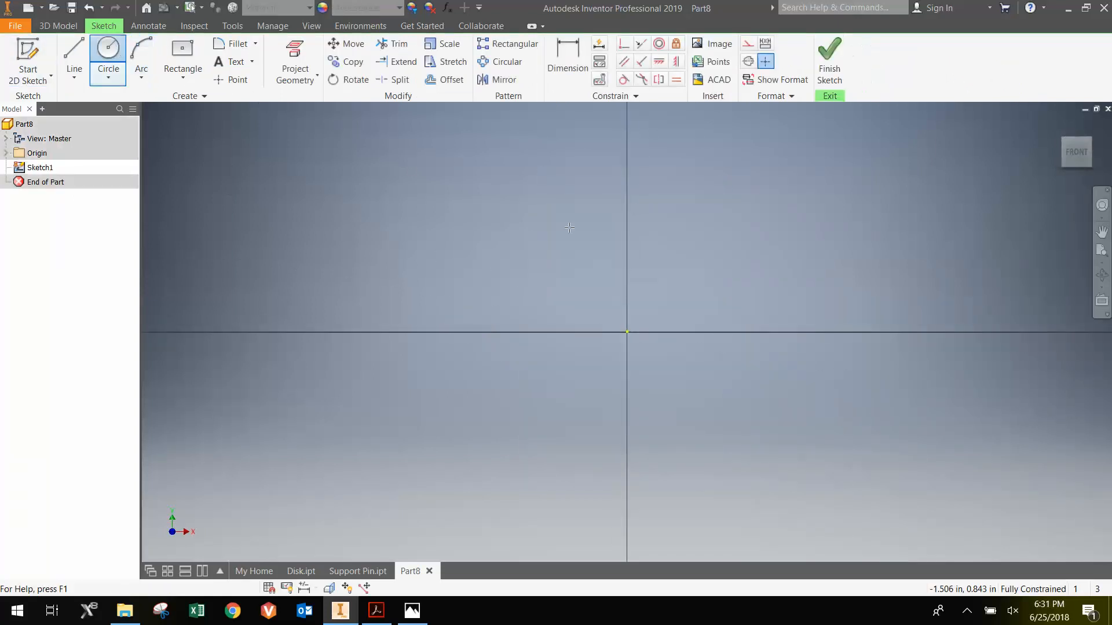
pyautogui.click(627, 332)
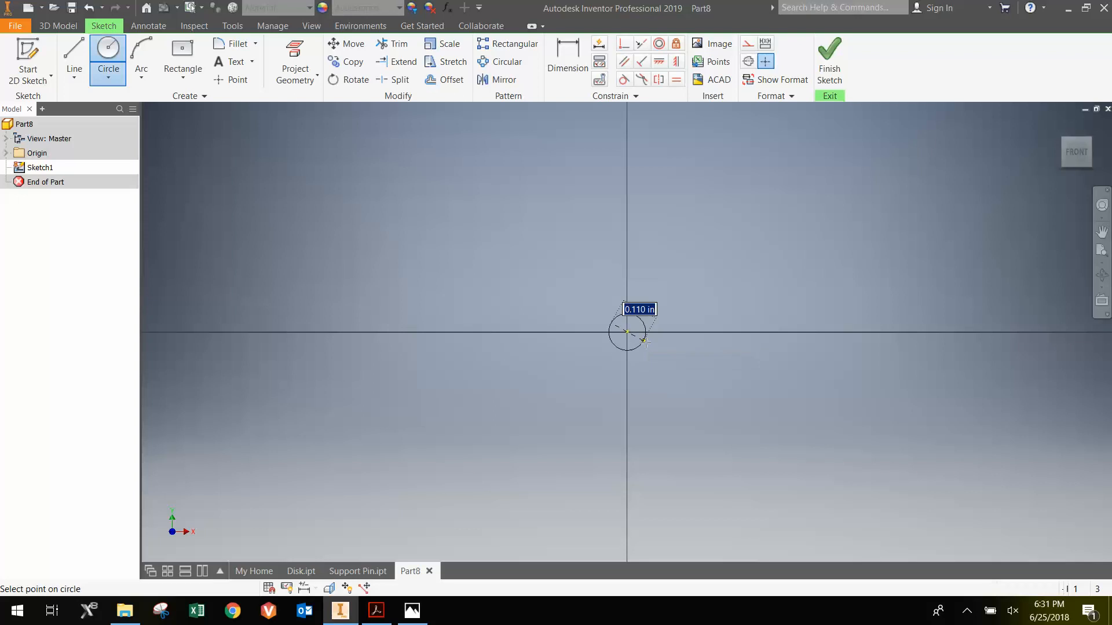
pyautogui.moveTo(655, 346)
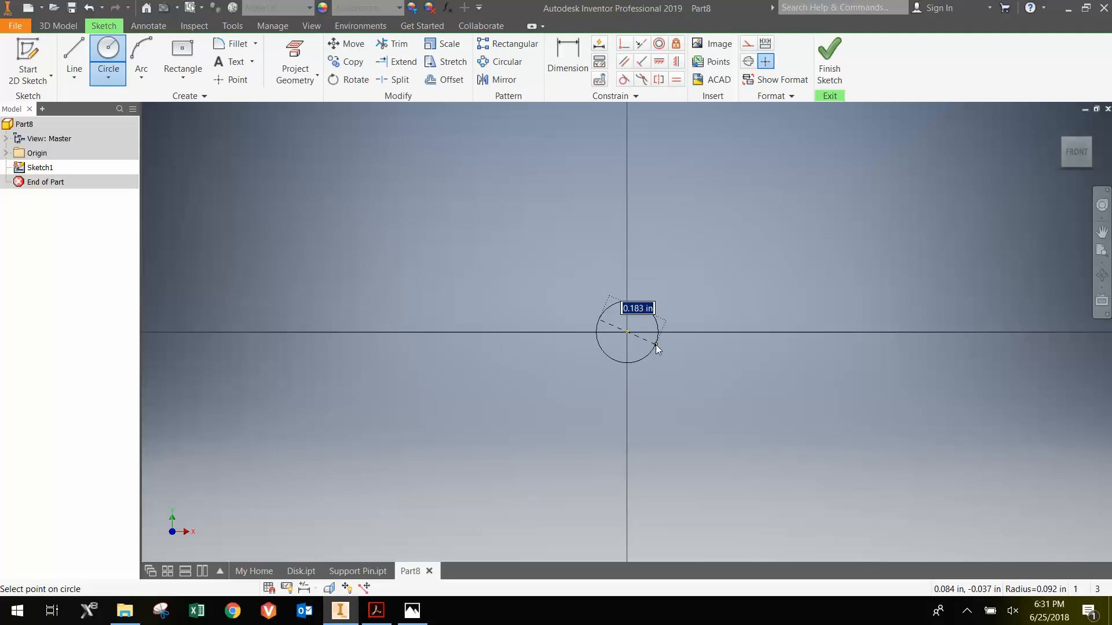
pyautogui.click(655, 345)
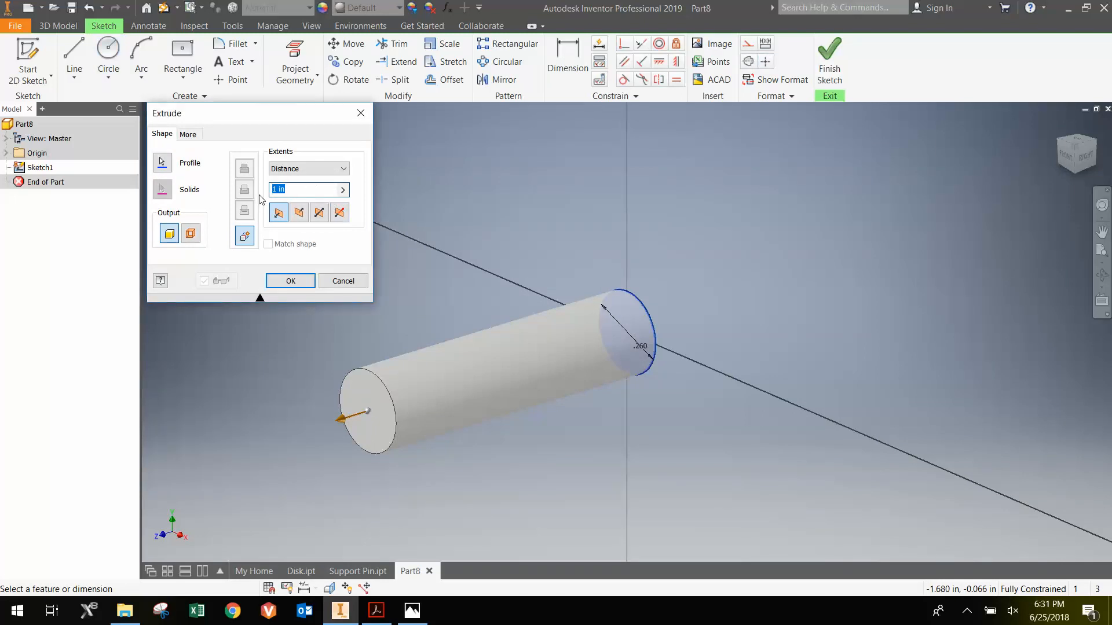
pyautogui.write('3')
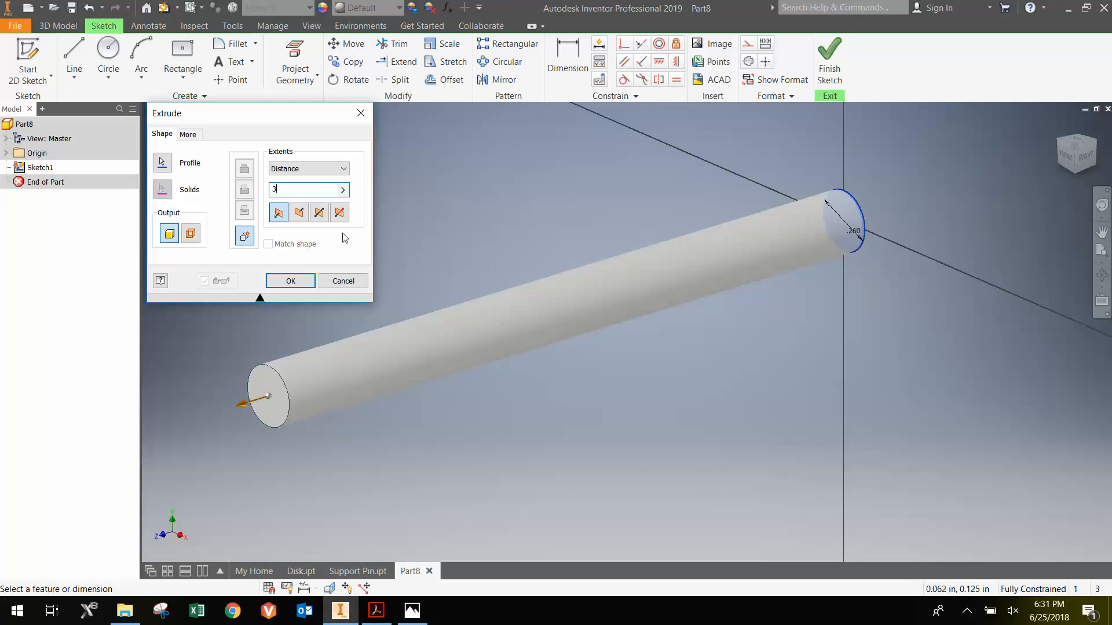
pyautogui.moveTo(290, 281)
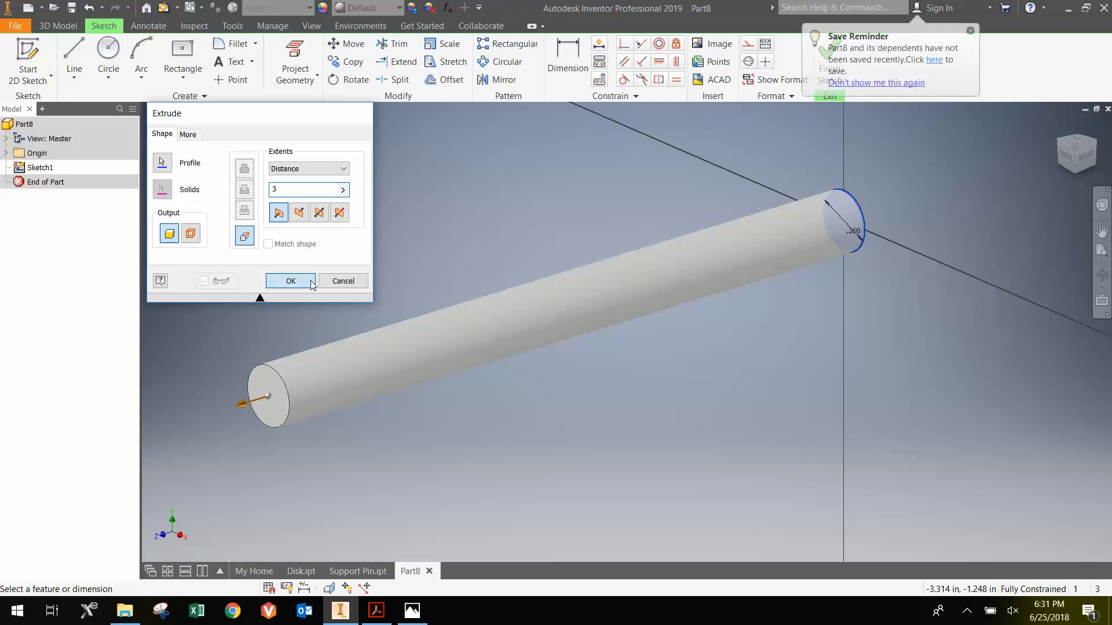
pyautogui.click(289, 281)
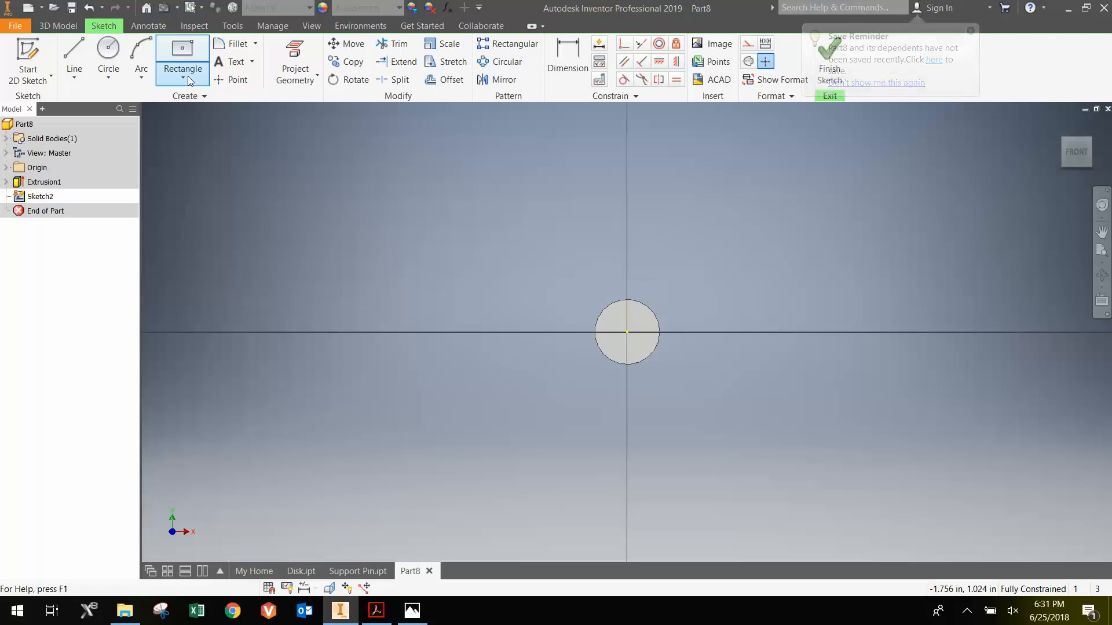
# - Start a six-sided polygon centred on the shank circle's centre point
pyautogui.click(202, 69)
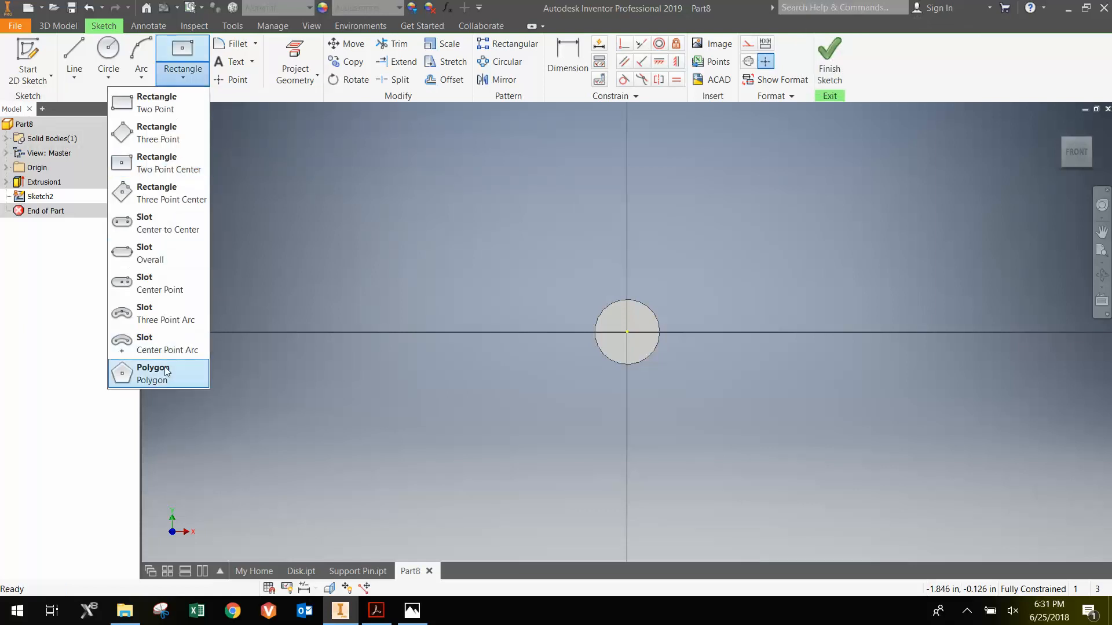
pyautogui.click(152, 374)
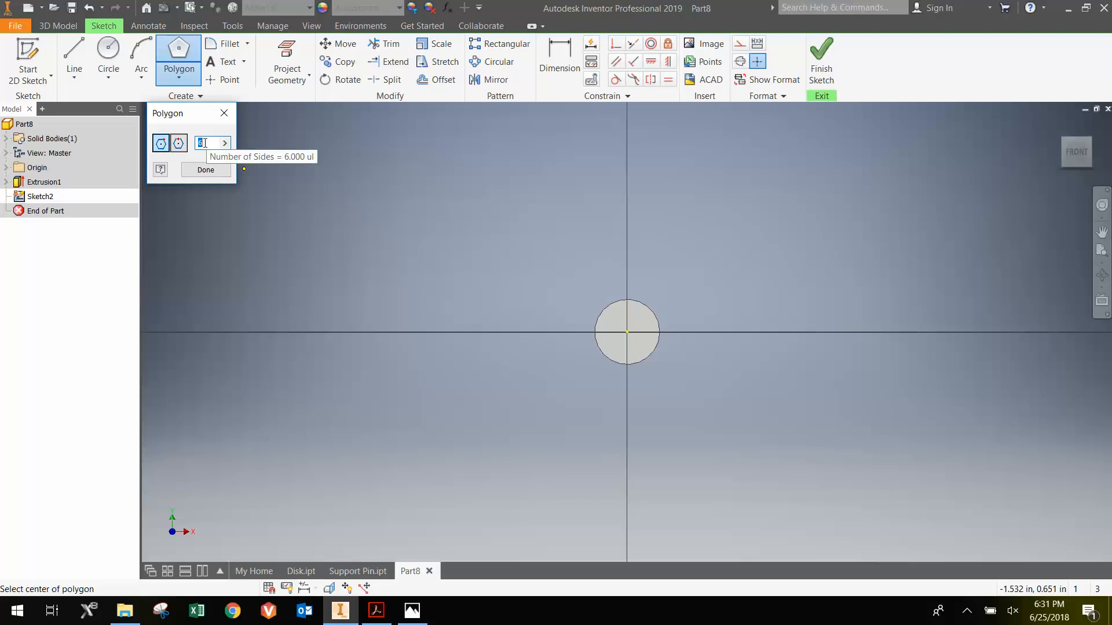
pyautogui.moveTo(629, 332)
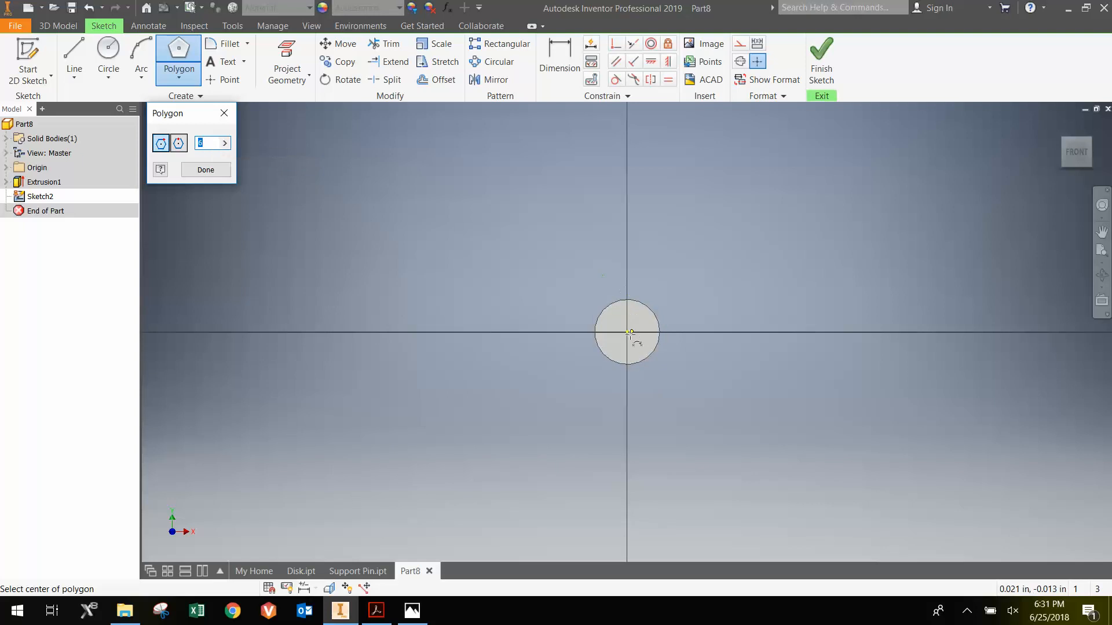
pyautogui.click(628, 332)
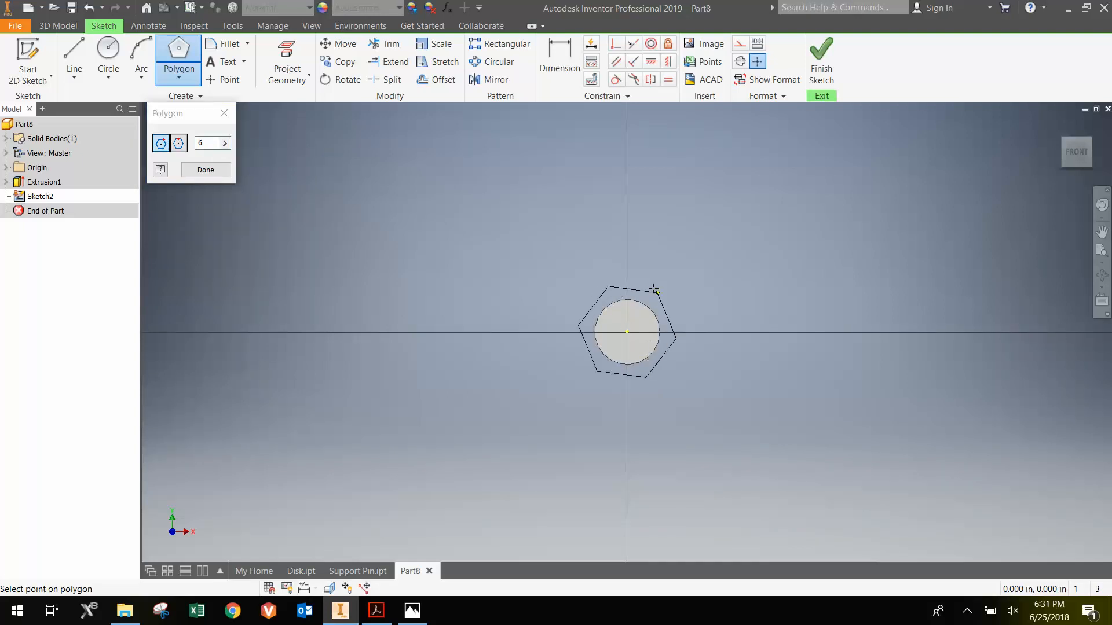
pyautogui.moveTo(626, 278)
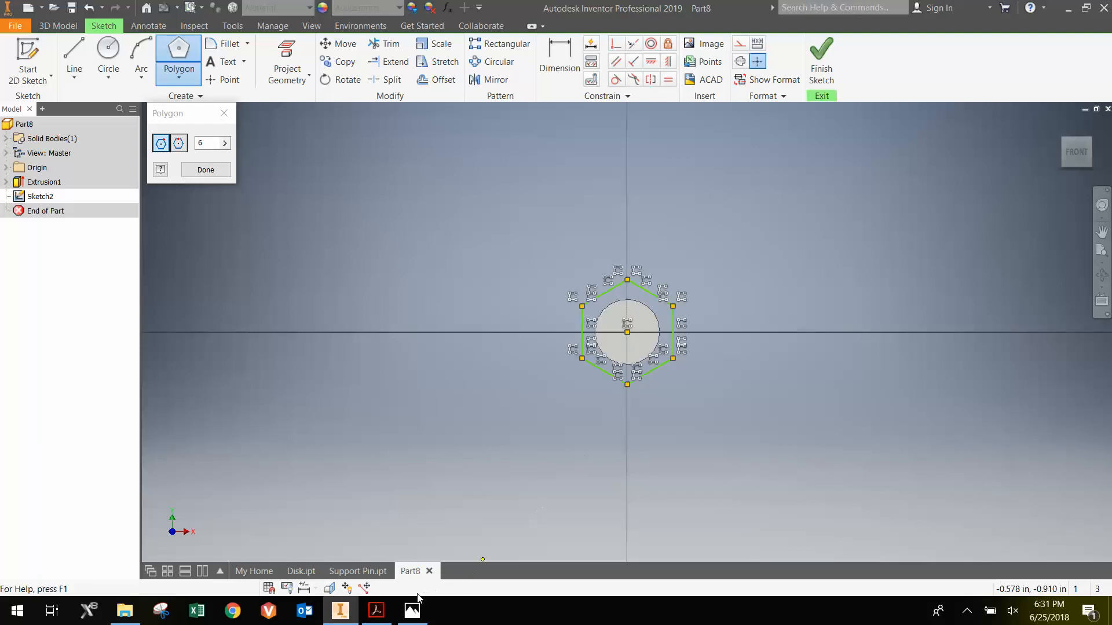
# - Switch to Acrobat to view the bolt's Figure 4 dimension drawing
pyautogui.click(376, 610)
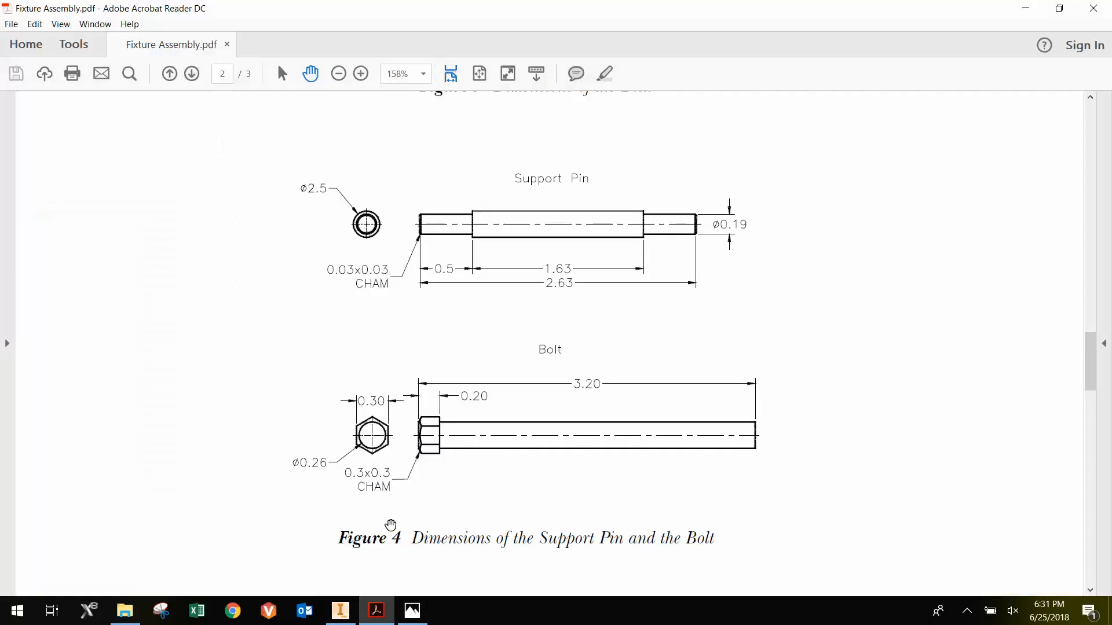
pyautogui.moveTo(358, 433)
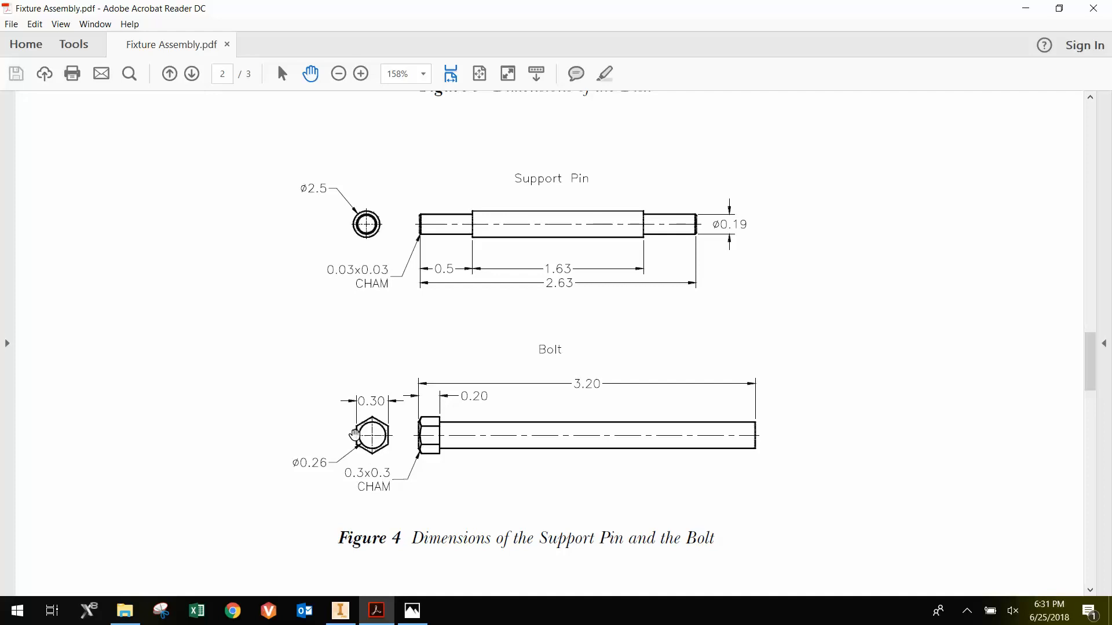
pyautogui.moveTo(362, 536)
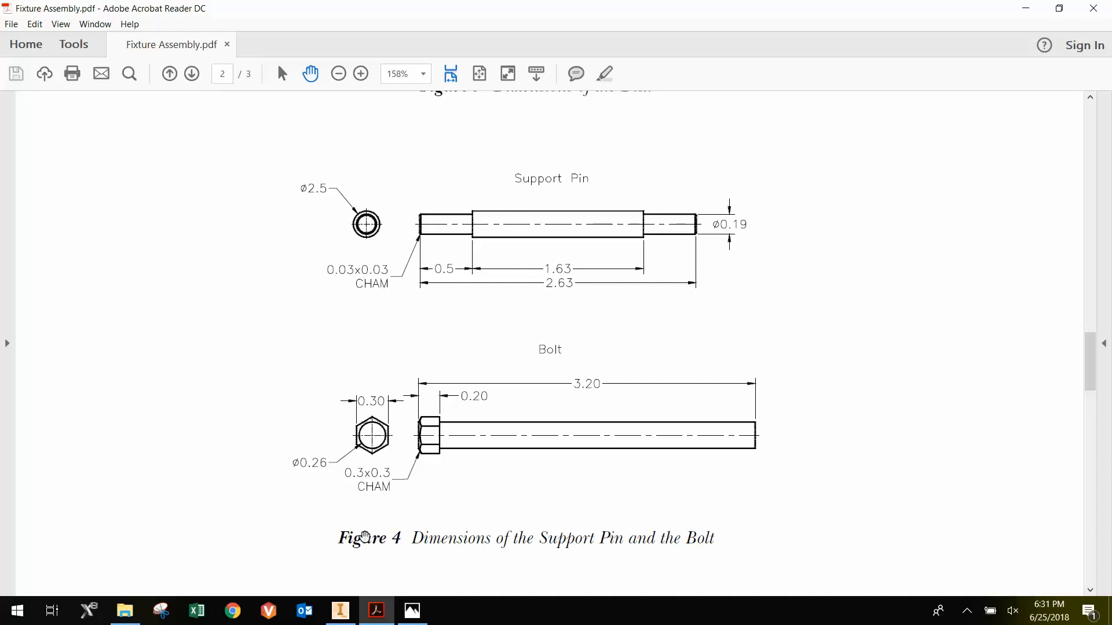
pyautogui.moveTo(341, 611)
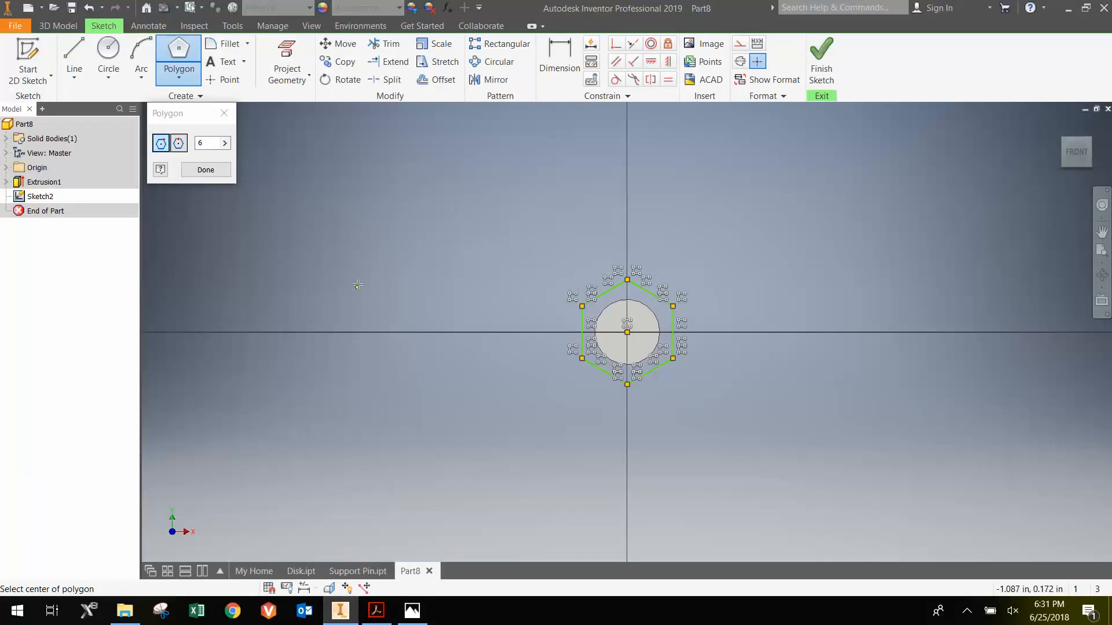
pyautogui.moveTo(237, 129)
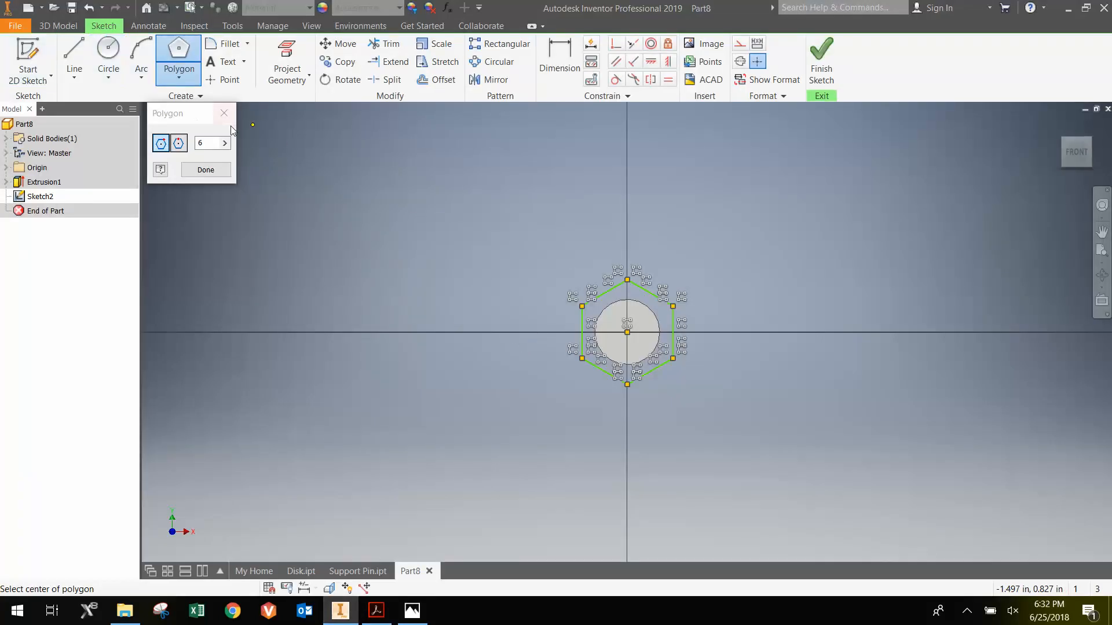
pyautogui.moveTo(573, 330)
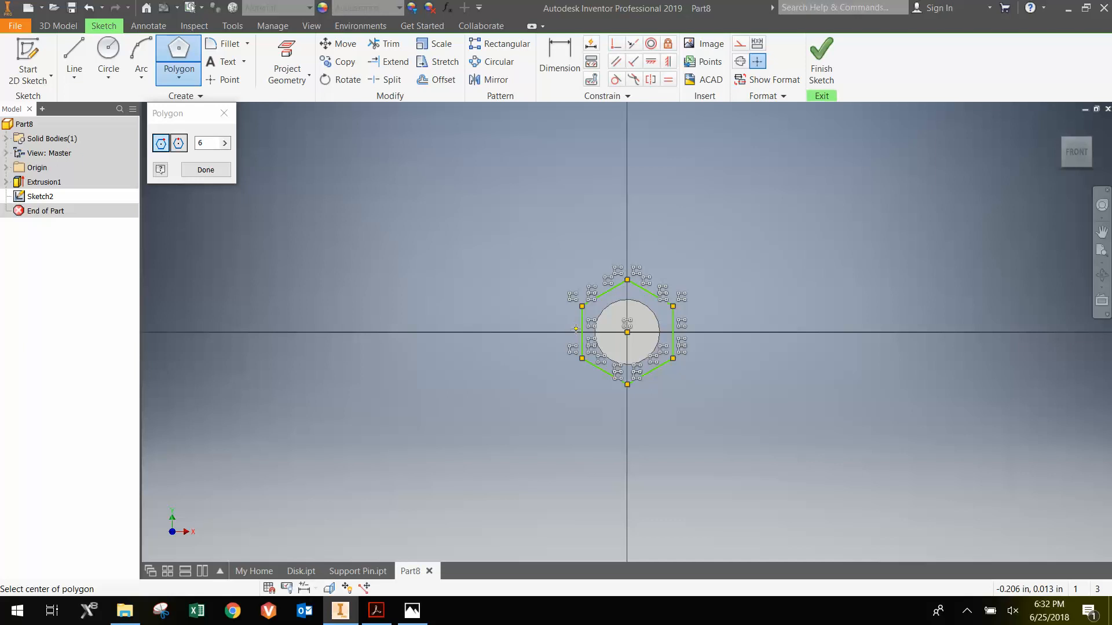
# - Dimension the hexagon to 0.3 in between opposite flats
pyautogui.click(560, 50)
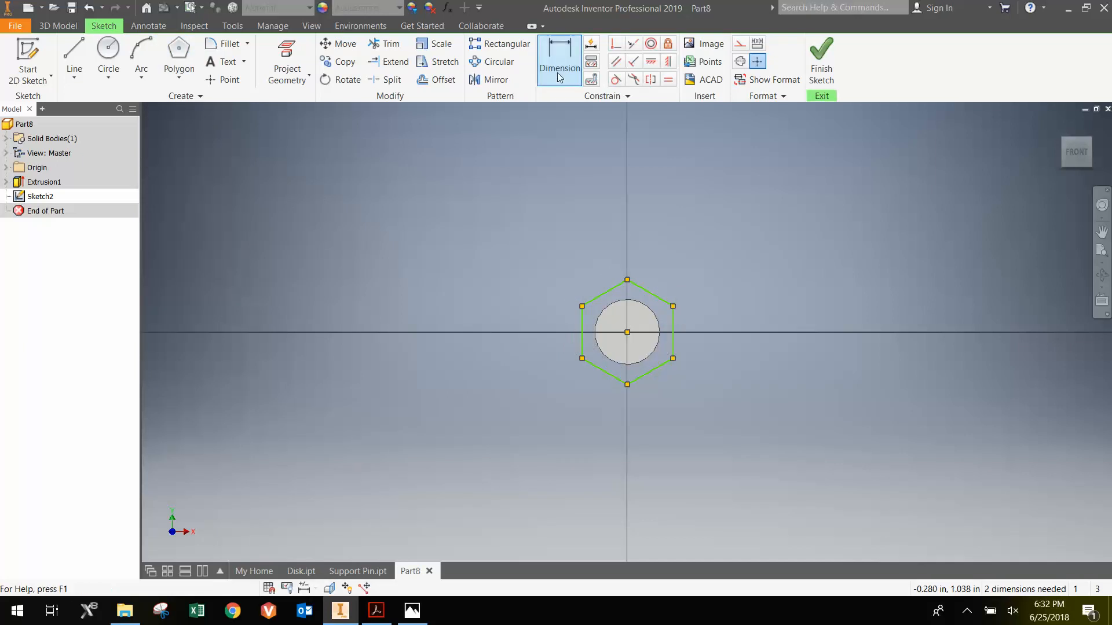
pyautogui.moveTo(559, 61)
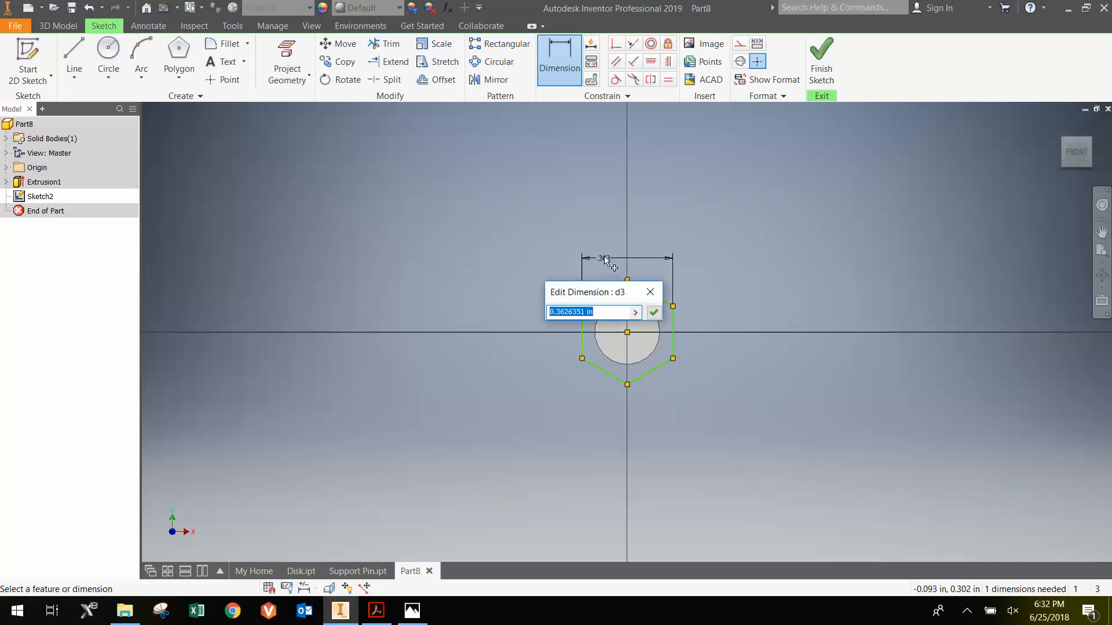
pyautogui.write('.3')
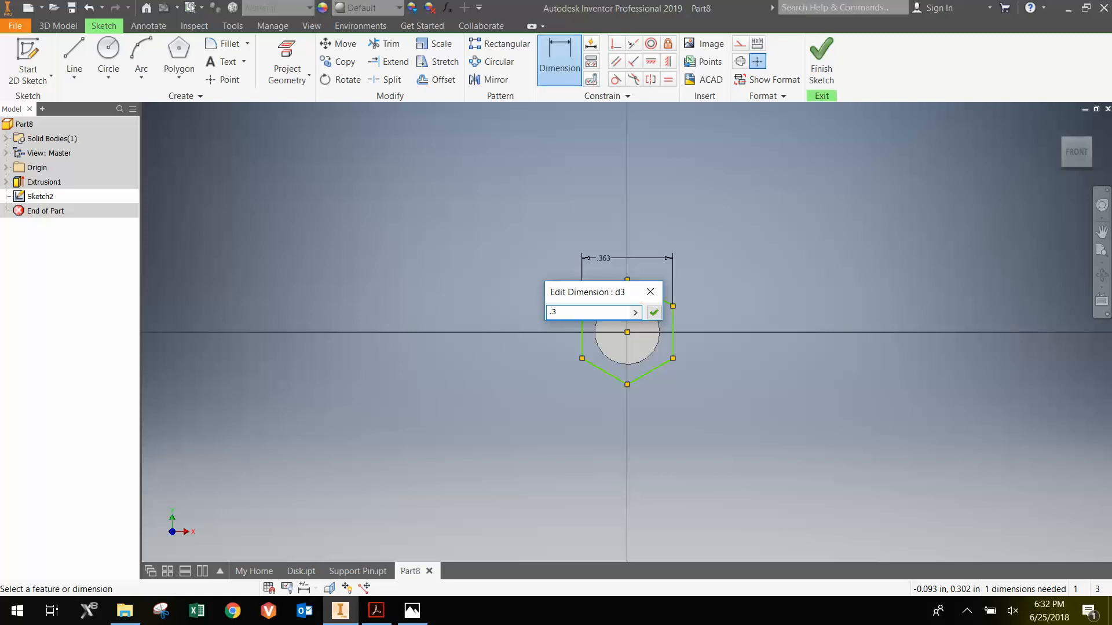
pyautogui.click(653, 312)
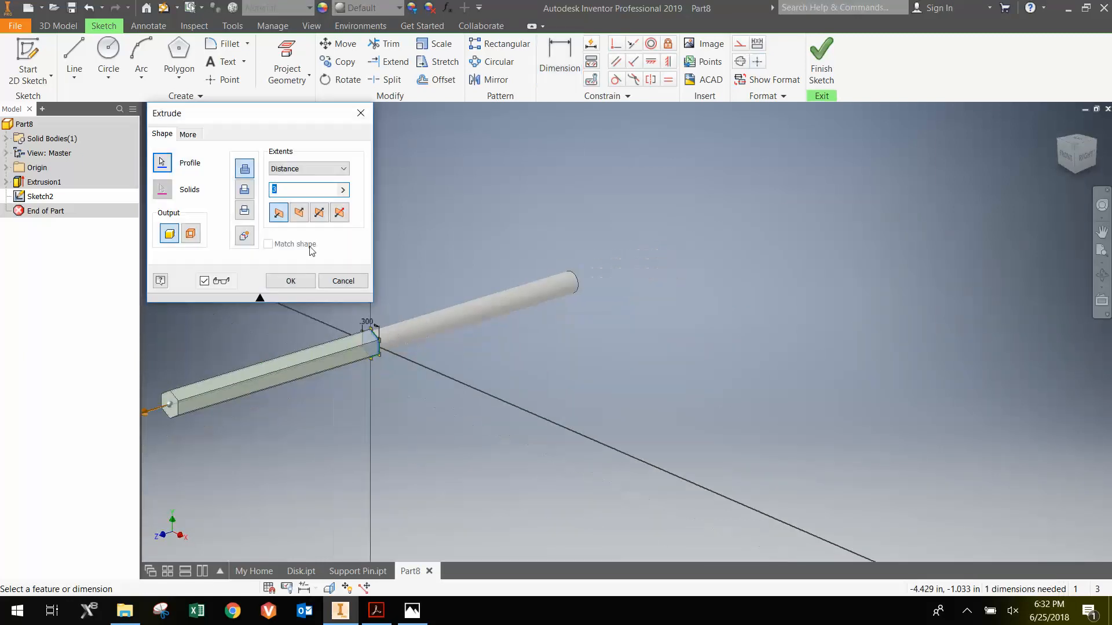
# - Extrude the hexagon profile 0.2 in onto the shank as the head
pyautogui.write('.2')
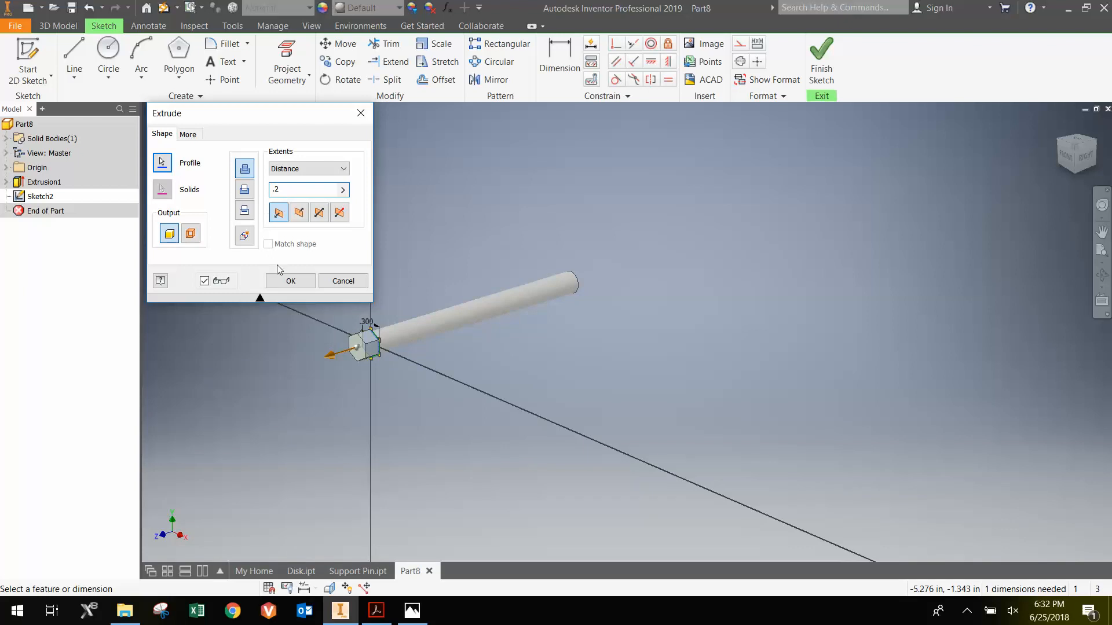
pyautogui.click(290, 281)
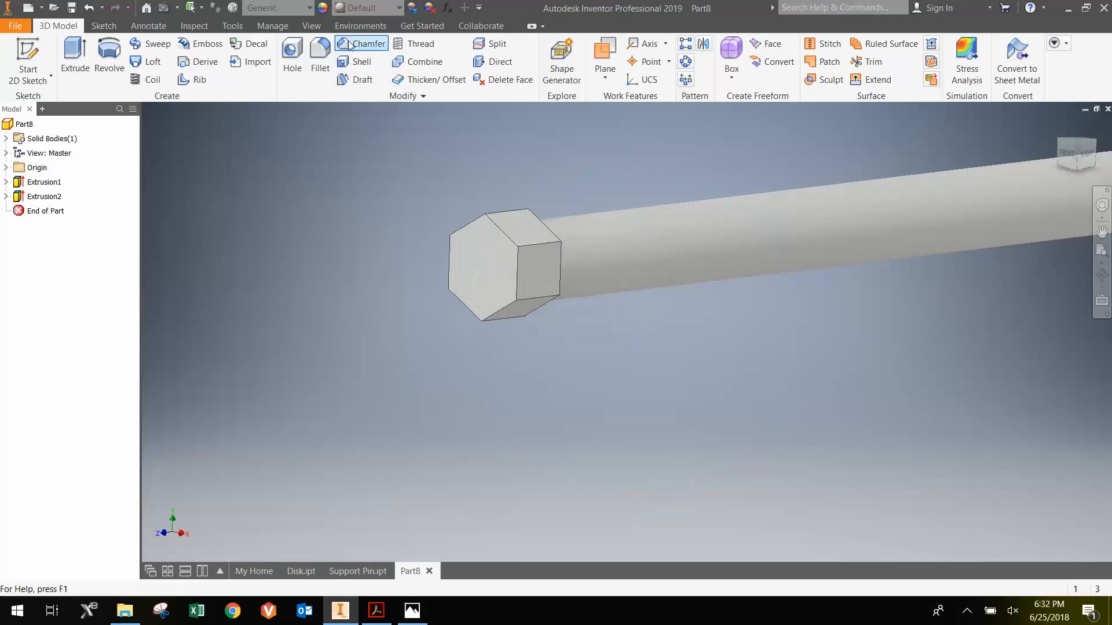
# - Apply a 0.03 in chamfer to the hex head's front edges
pyautogui.click(367, 43)
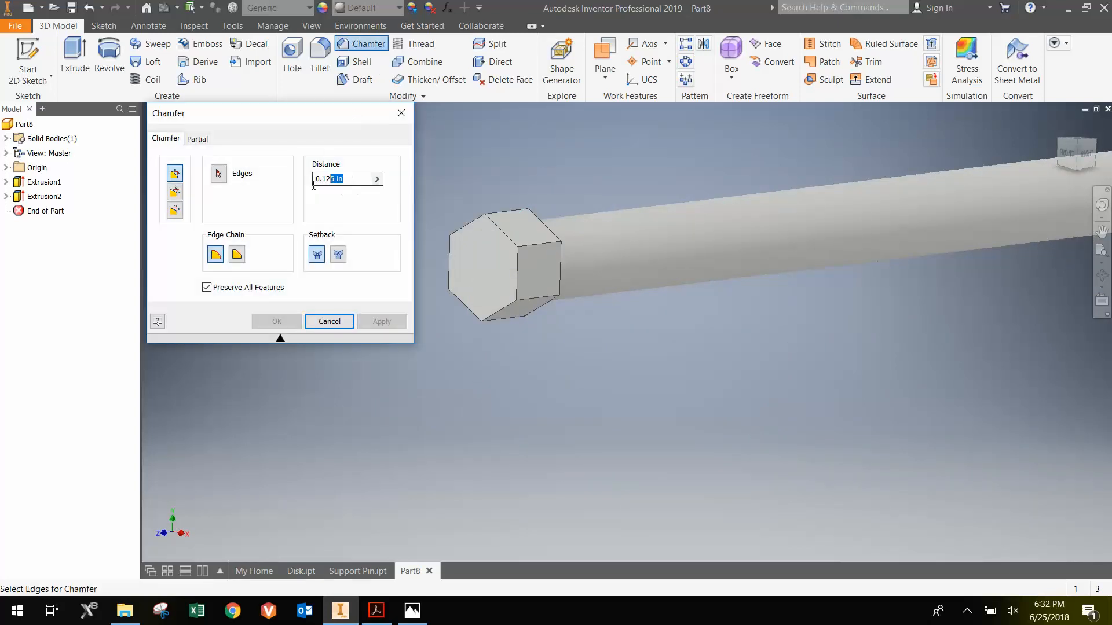
pyautogui.write('.03')
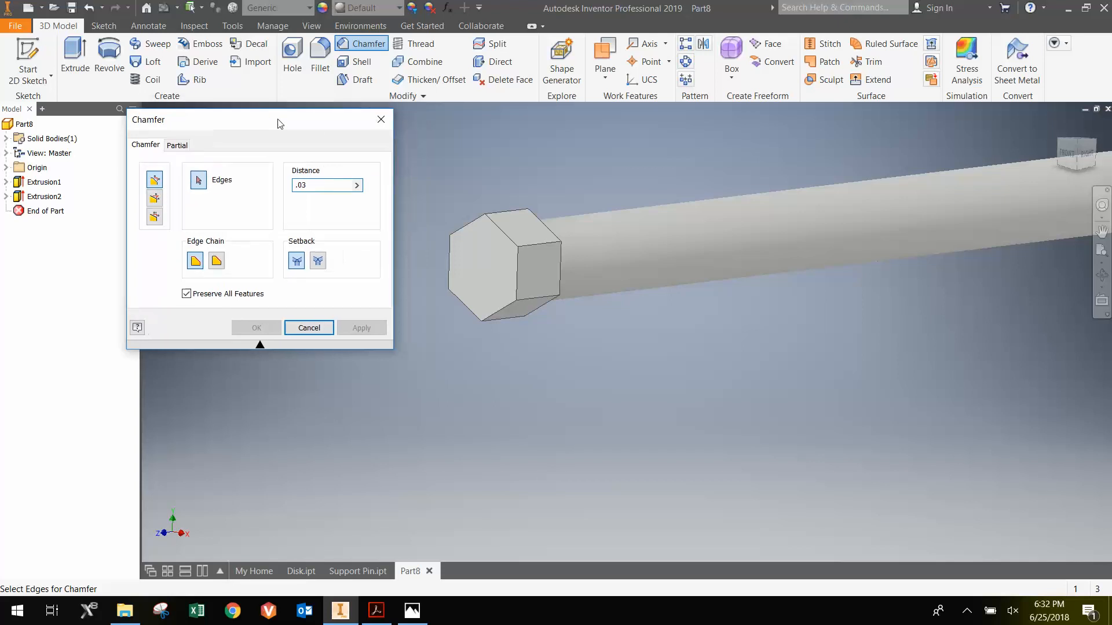
pyautogui.click(473, 227)
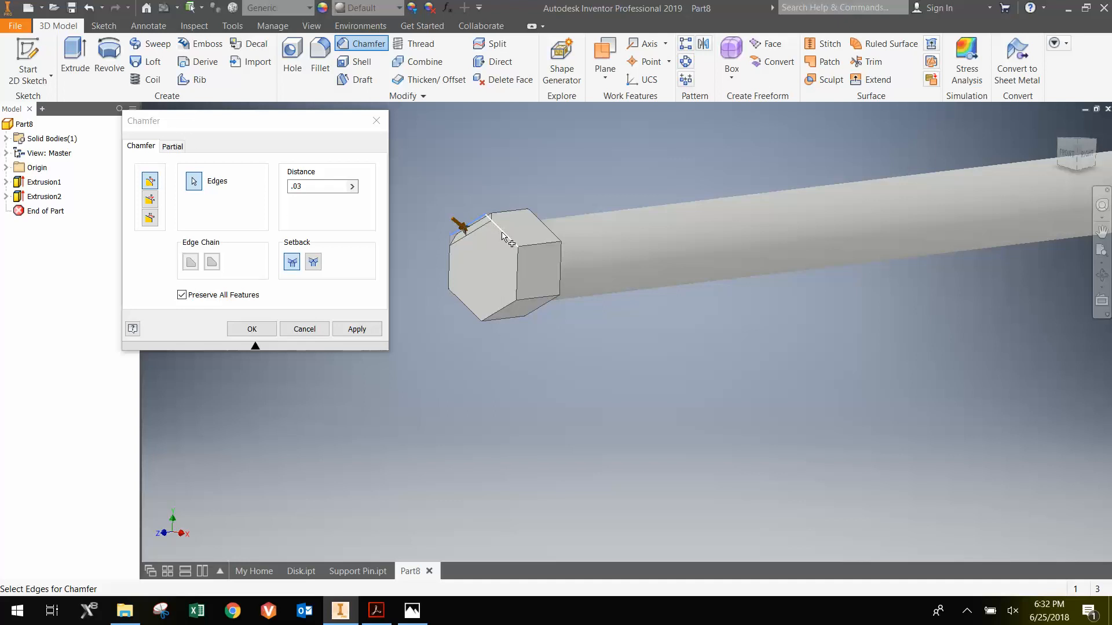
pyautogui.click(516, 255)
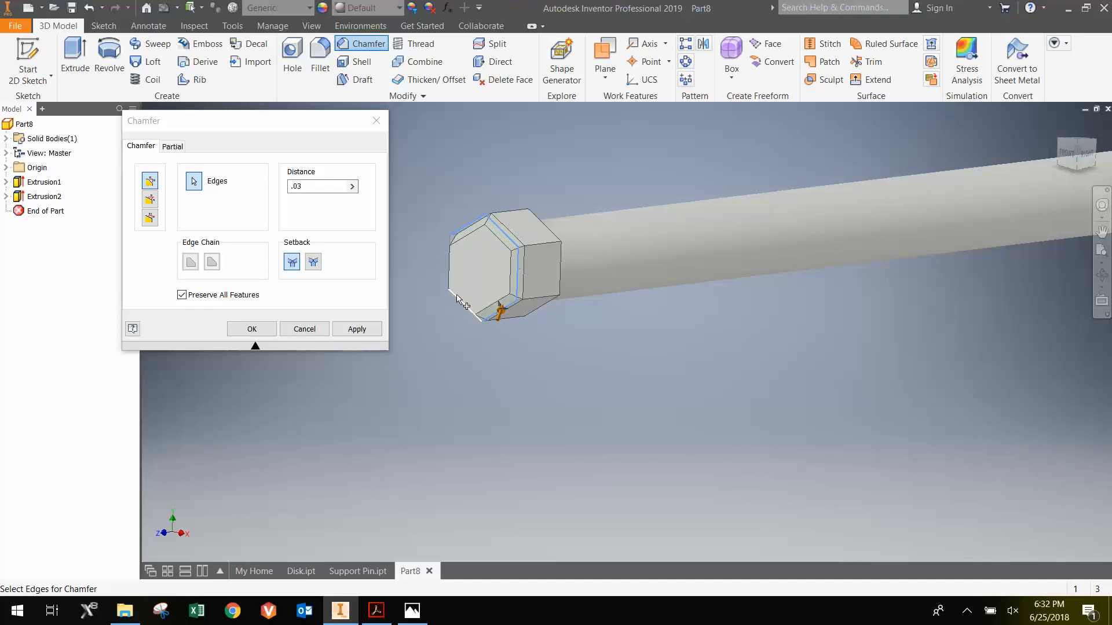
pyautogui.click(357, 328)
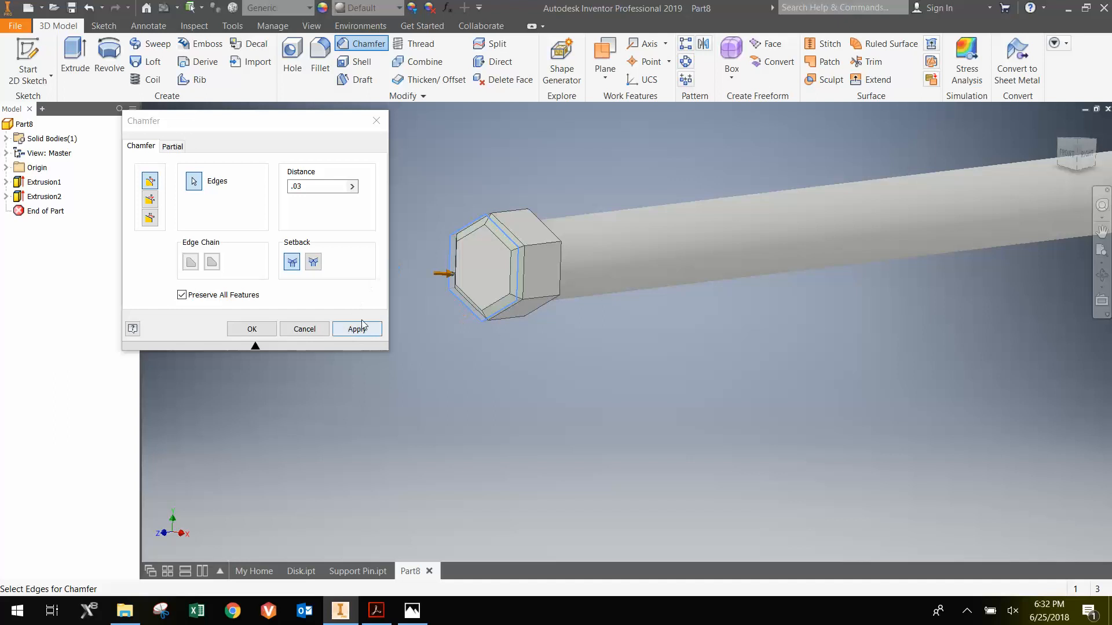
pyautogui.click(357, 329)
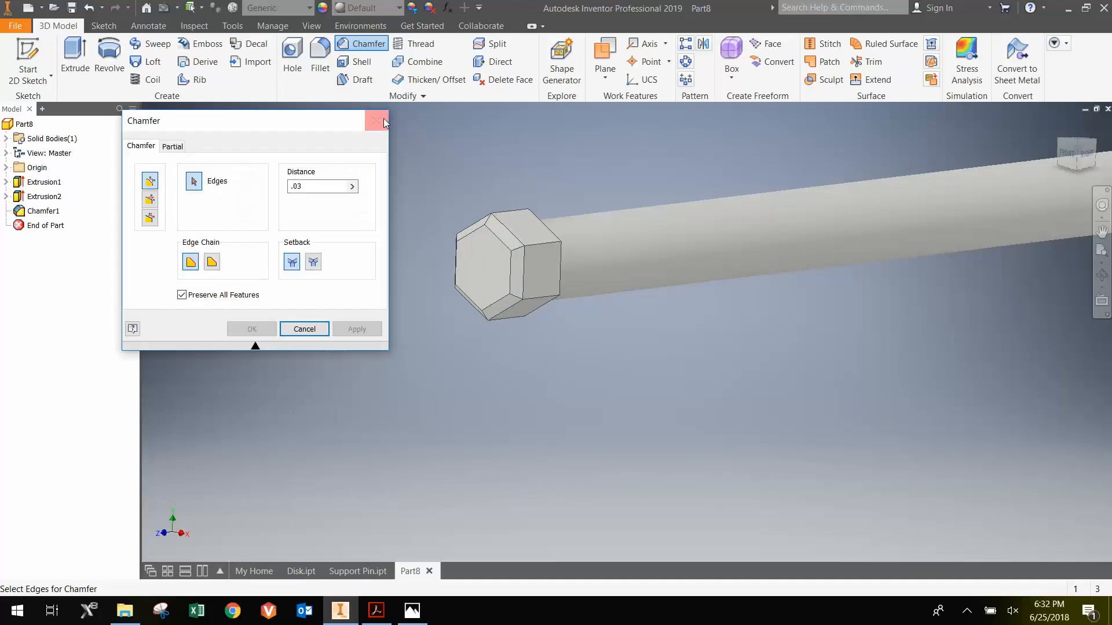
pyautogui.click(376, 120)
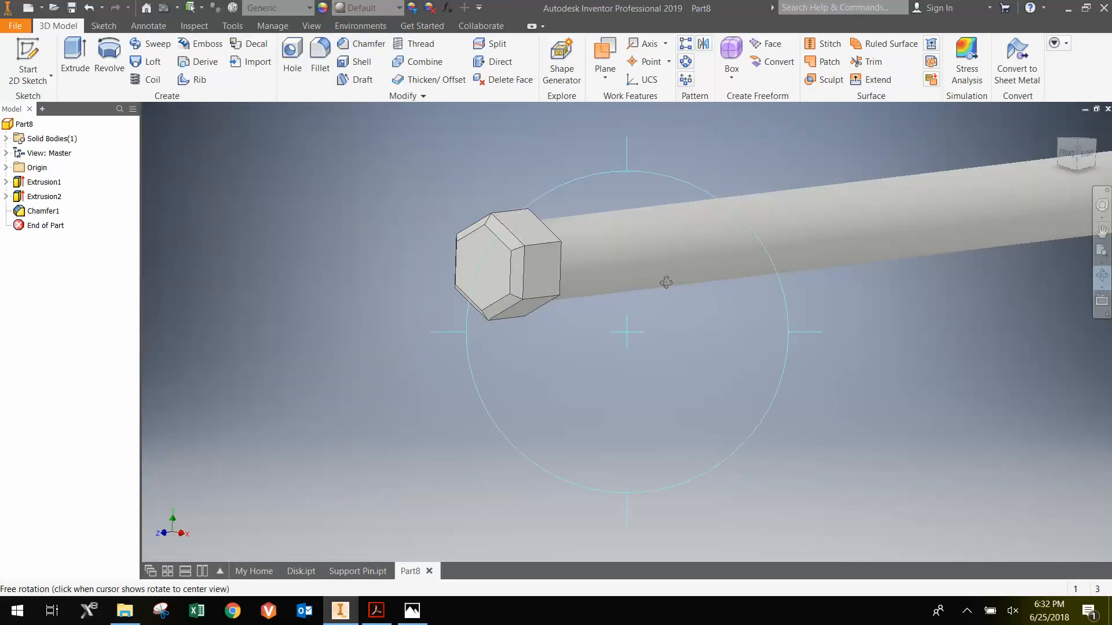
pyautogui.rightClick(665, 281)
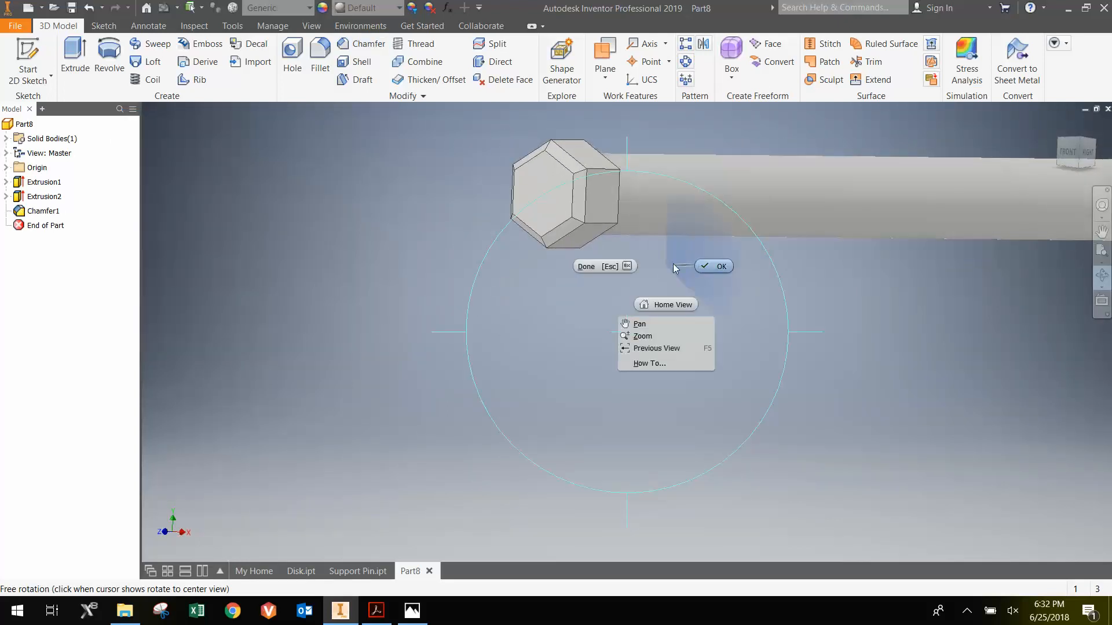
# - Delete Chamfer1 and turn on visibility of the YZ origin plane
pyautogui.rightClick(42, 210)
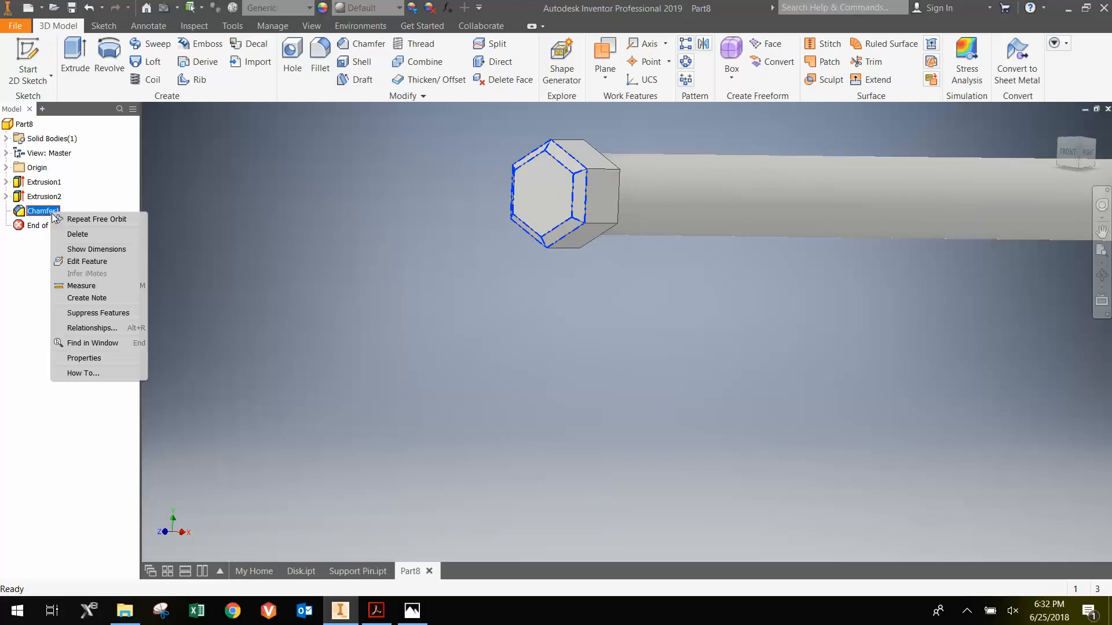
pyautogui.click(77, 234)
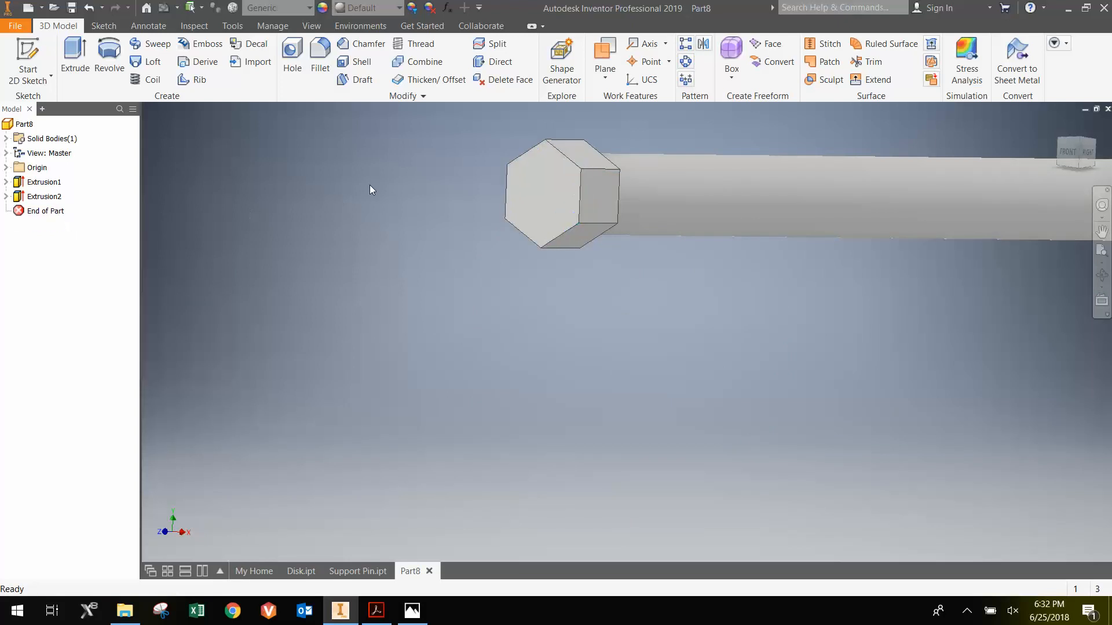
pyautogui.moveTo(546, 149)
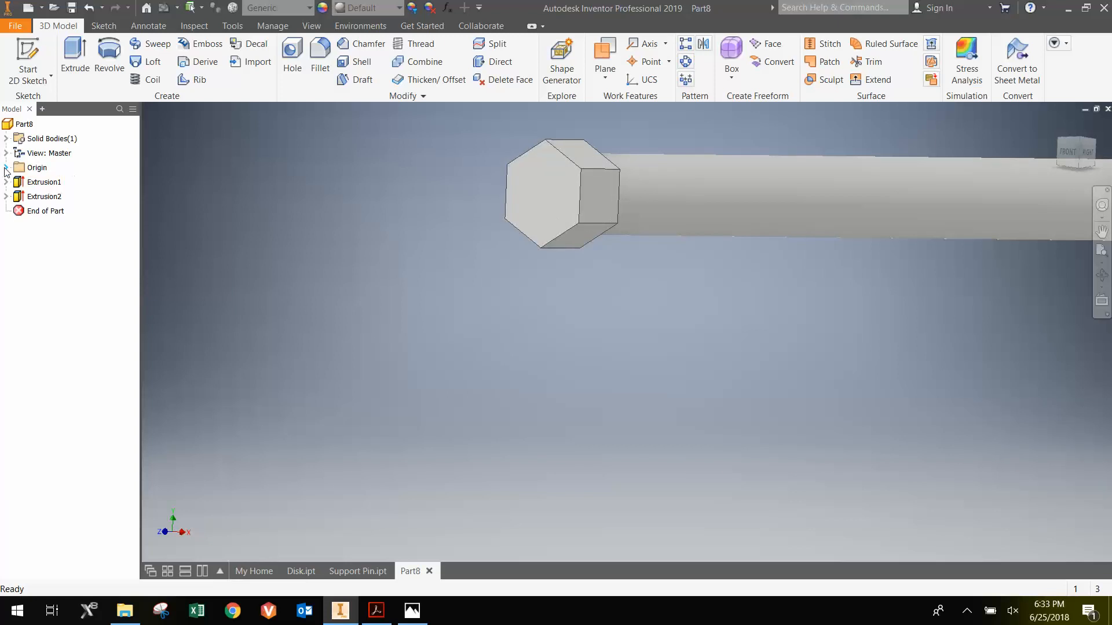
pyautogui.click(6, 167)
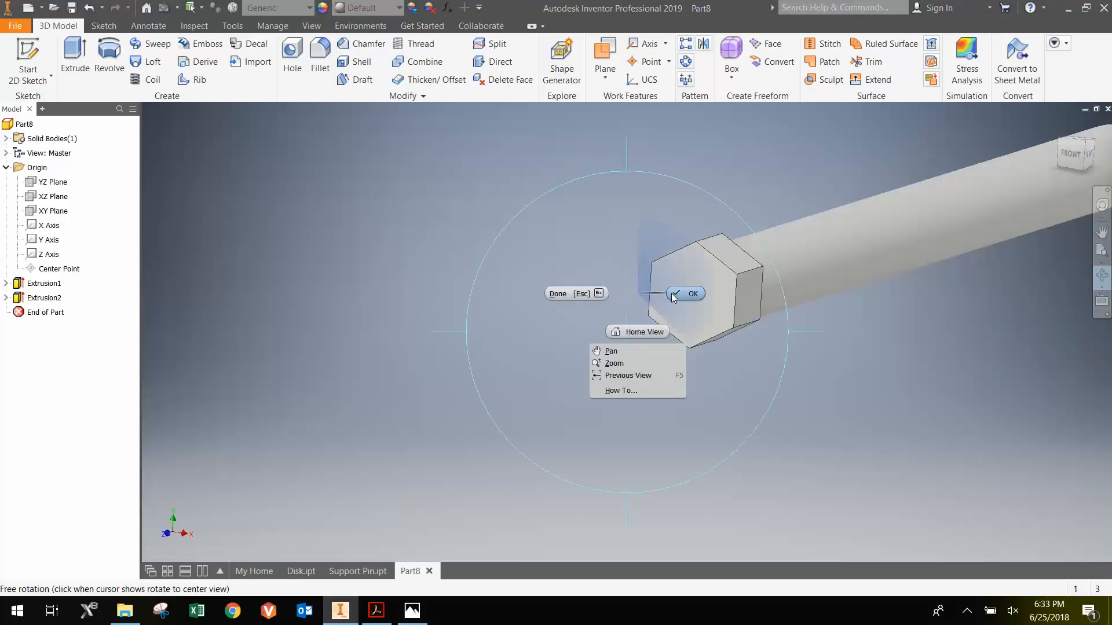
pyautogui.click(692, 294)
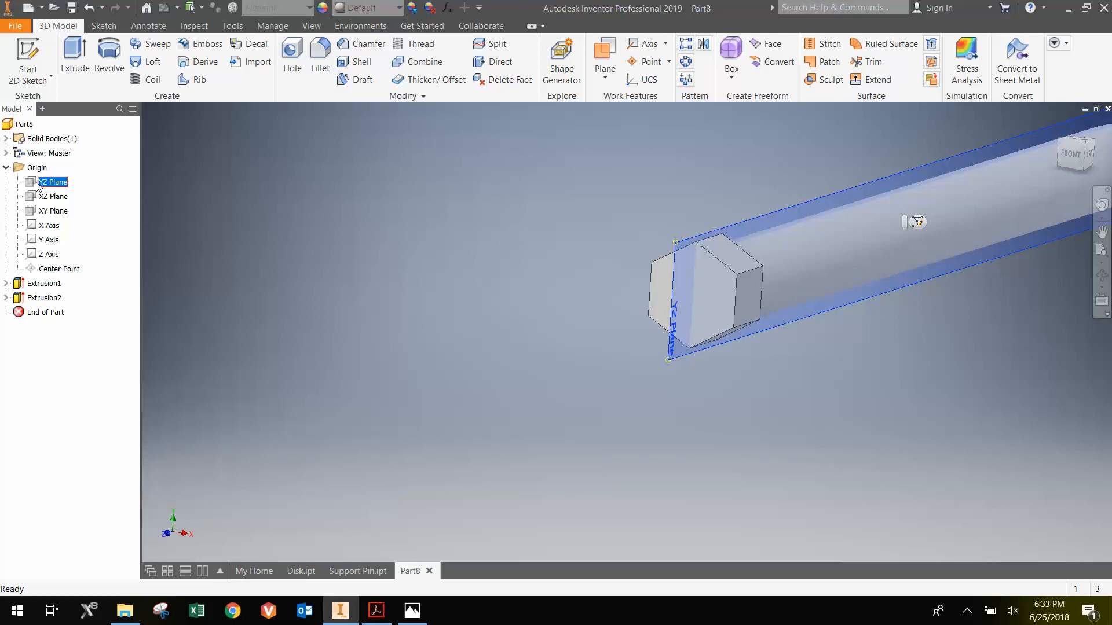
pyautogui.rightClick(50, 181)
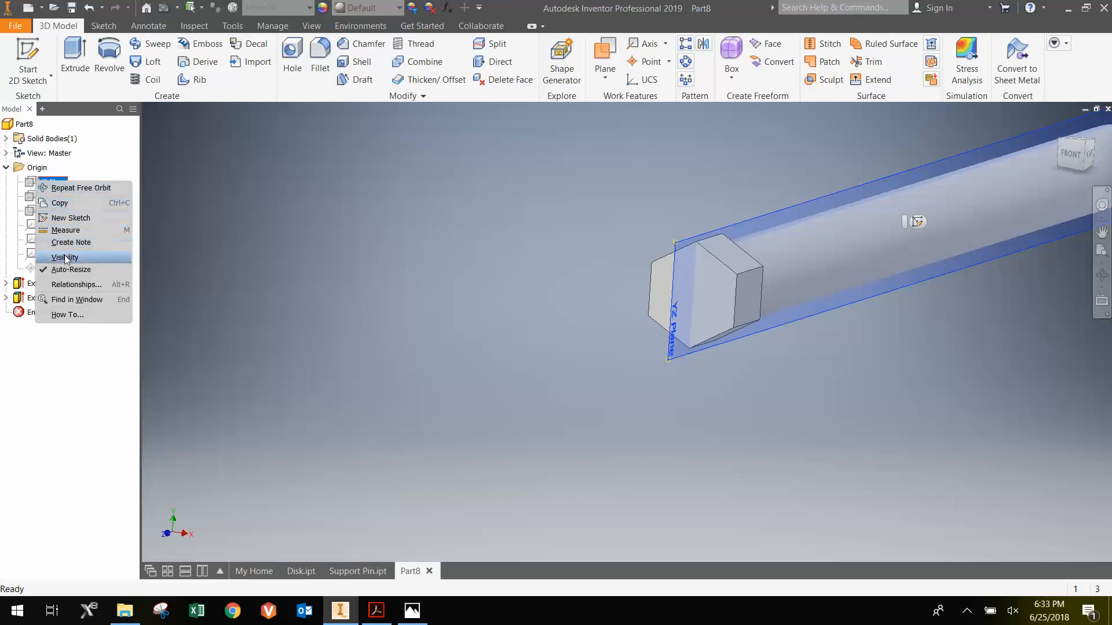
pyautogui.click(64, 257)
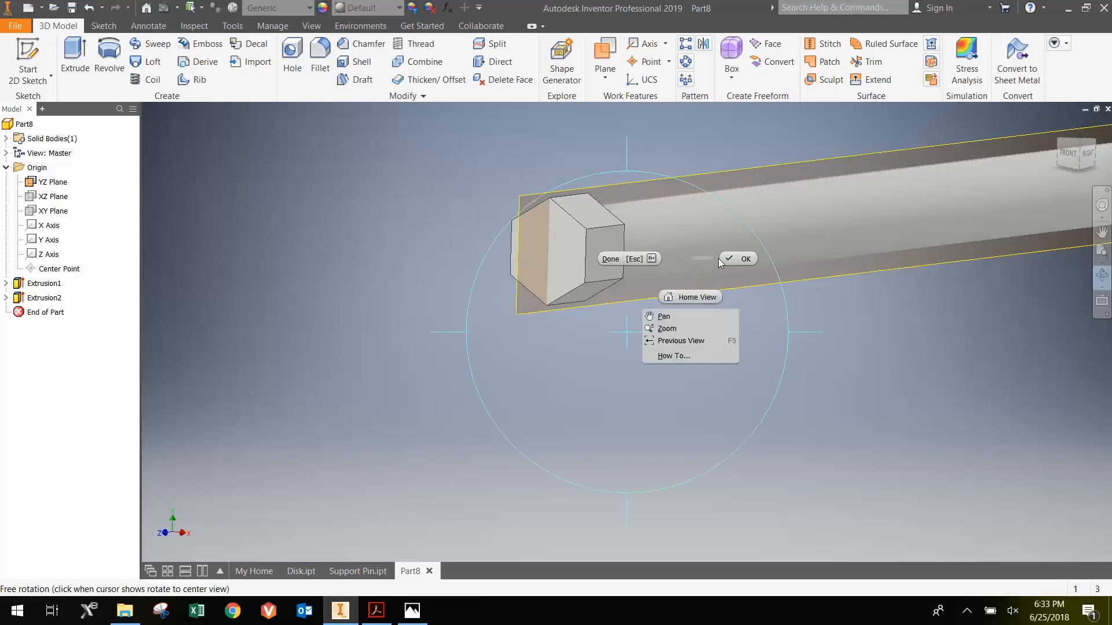
pyautogui.click(745, 258)
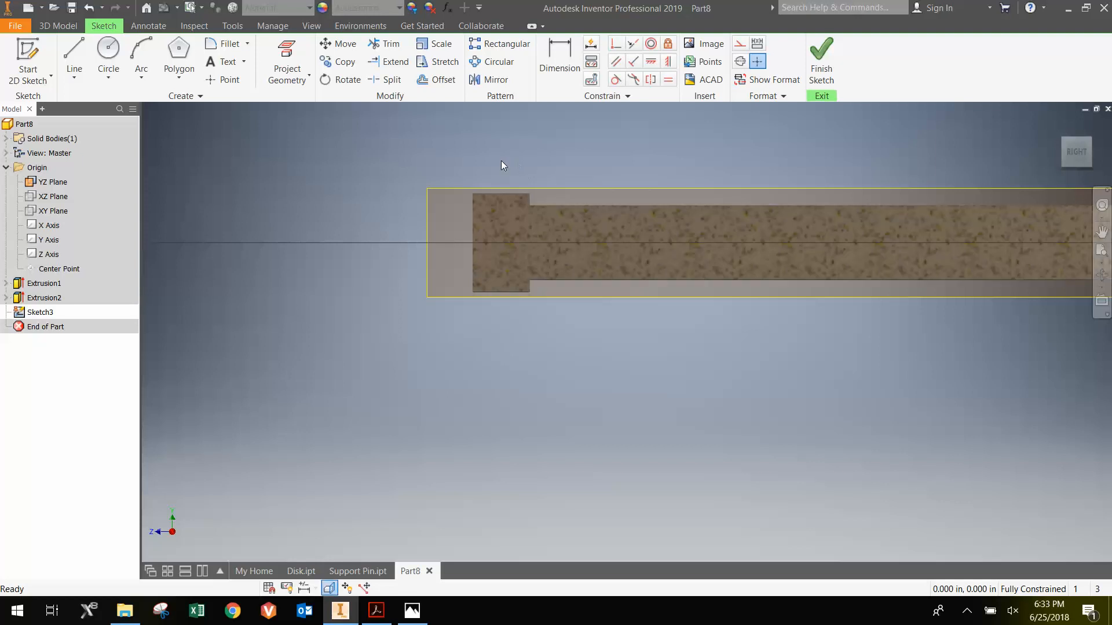
pyautogui.moveTo(540, 120)
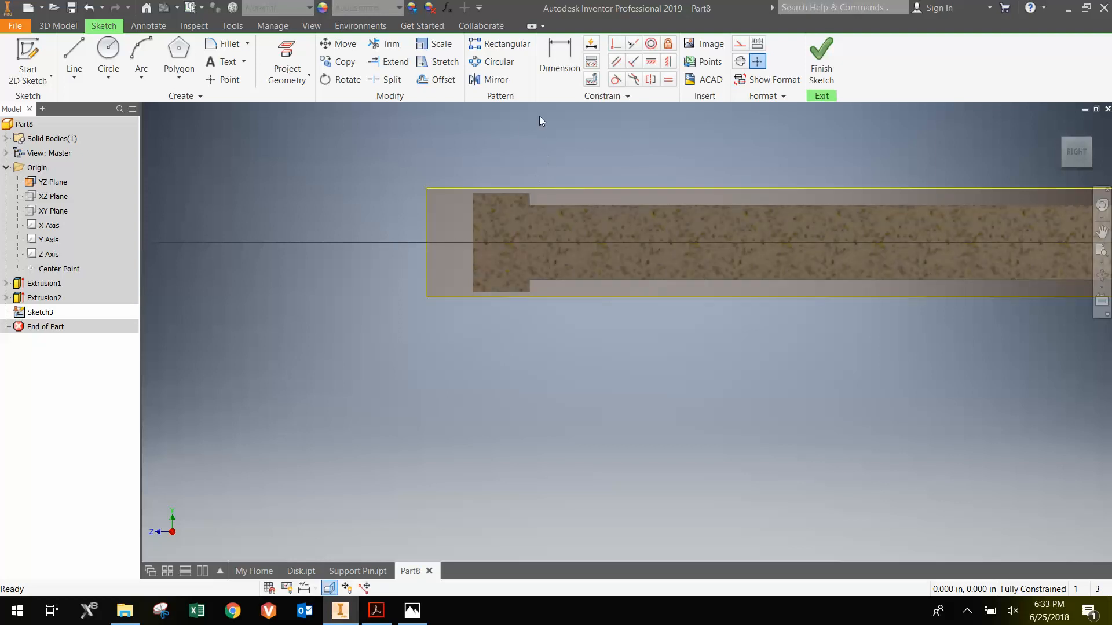
pyautogui.moveTo(308, 108)
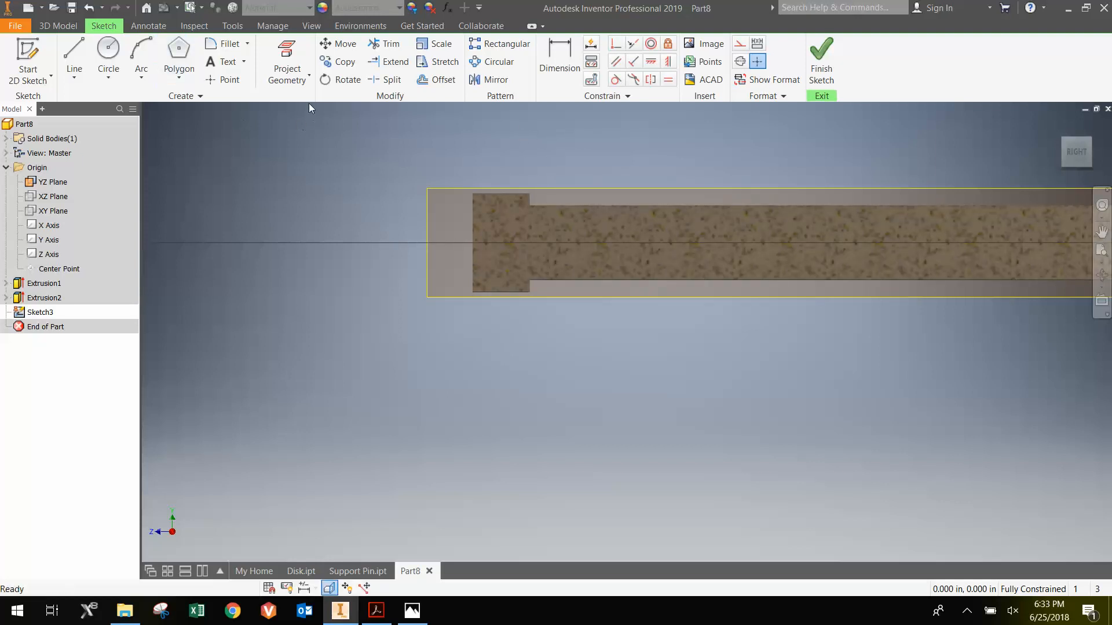
# - Draw a line across the head corner, dimensioned 0.030 horizontally and 0.030 vertically
pyautogui.click(287, 61)
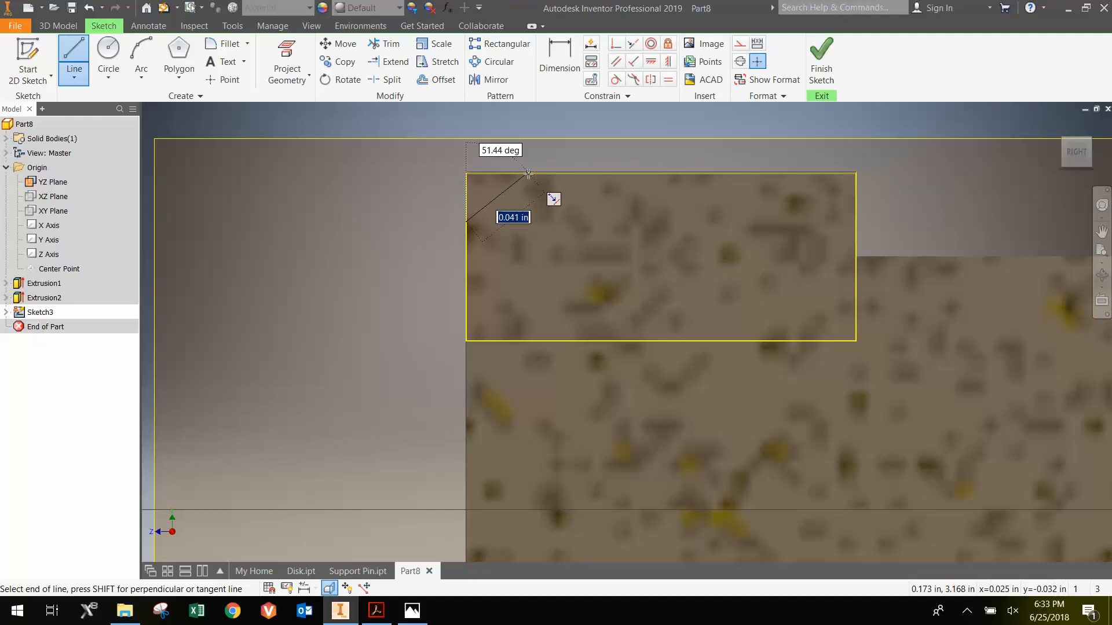
pyautogui.click(528, 174)
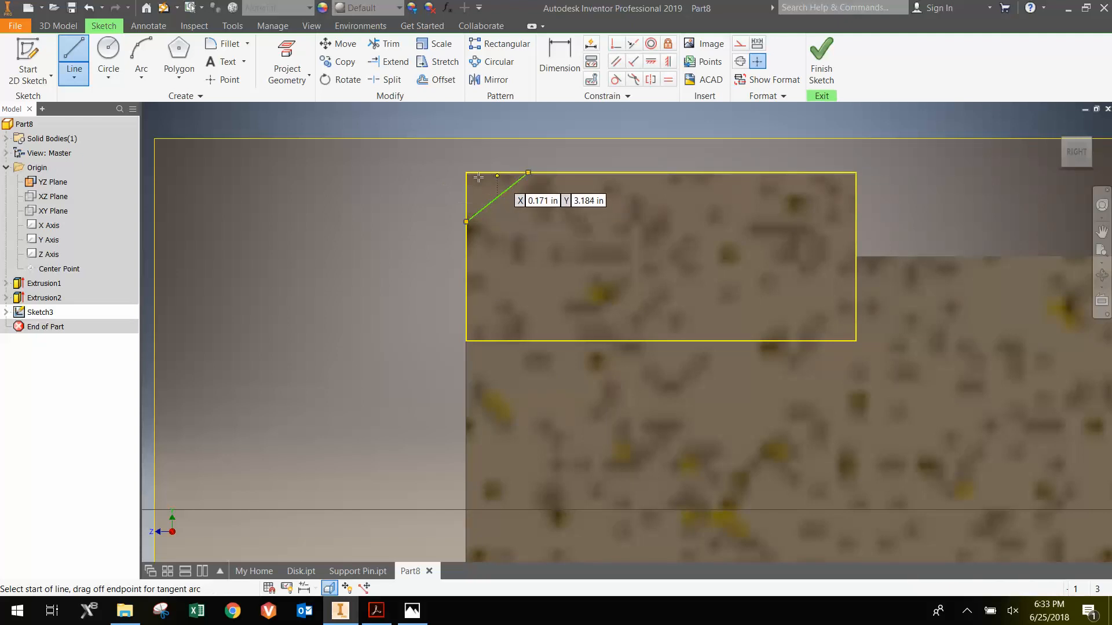
pyautogui.moveTo(460, 192)
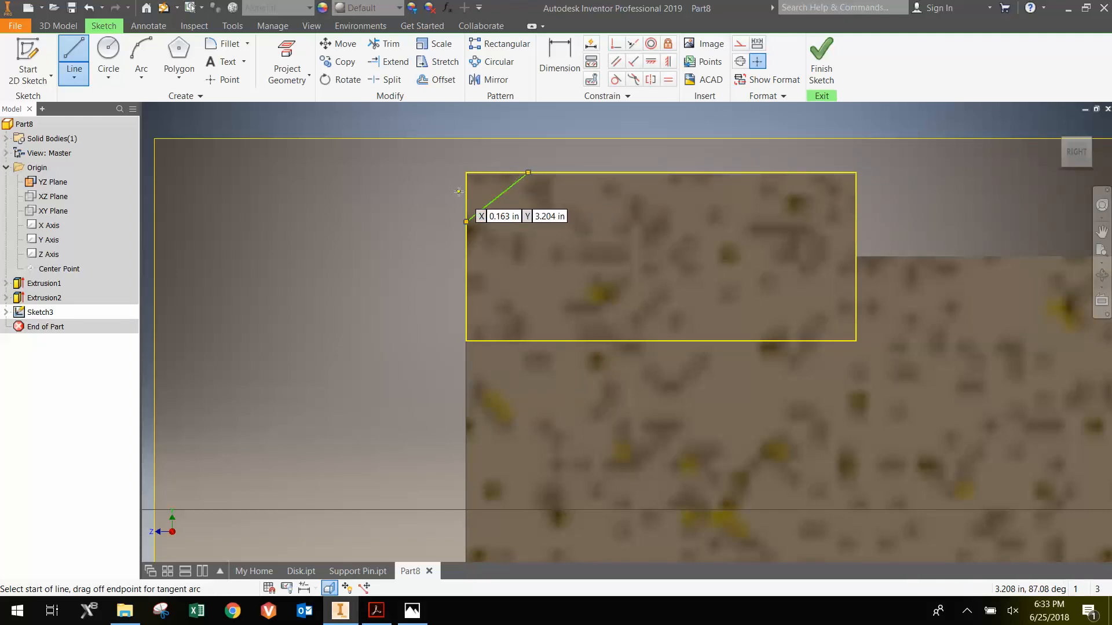
pyautogui.click(559, 60)
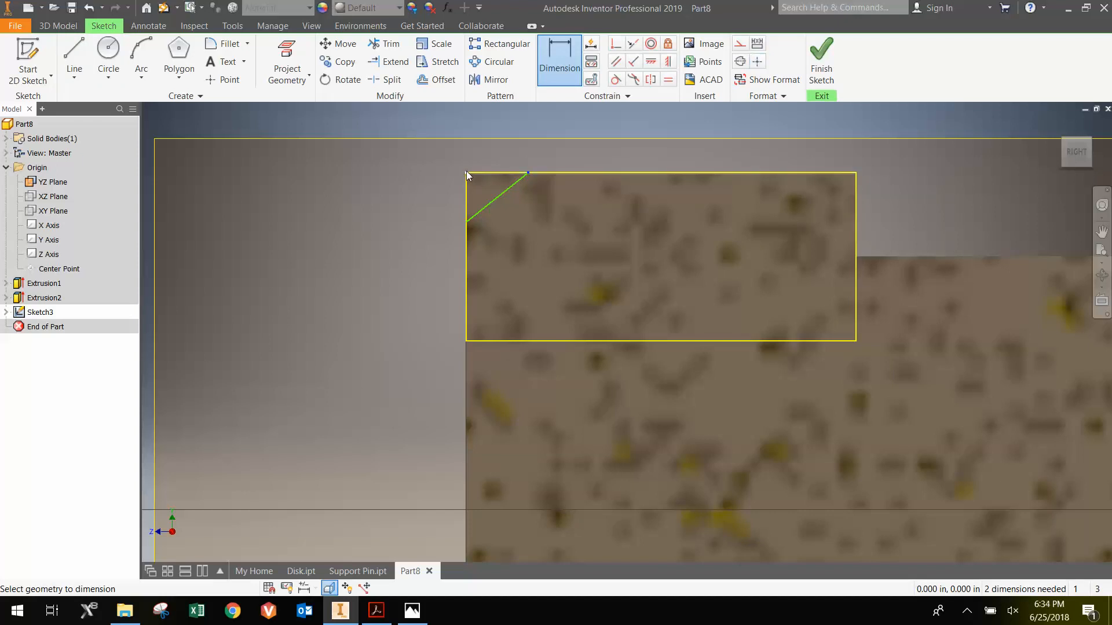
pyautogui.click(497, 156)
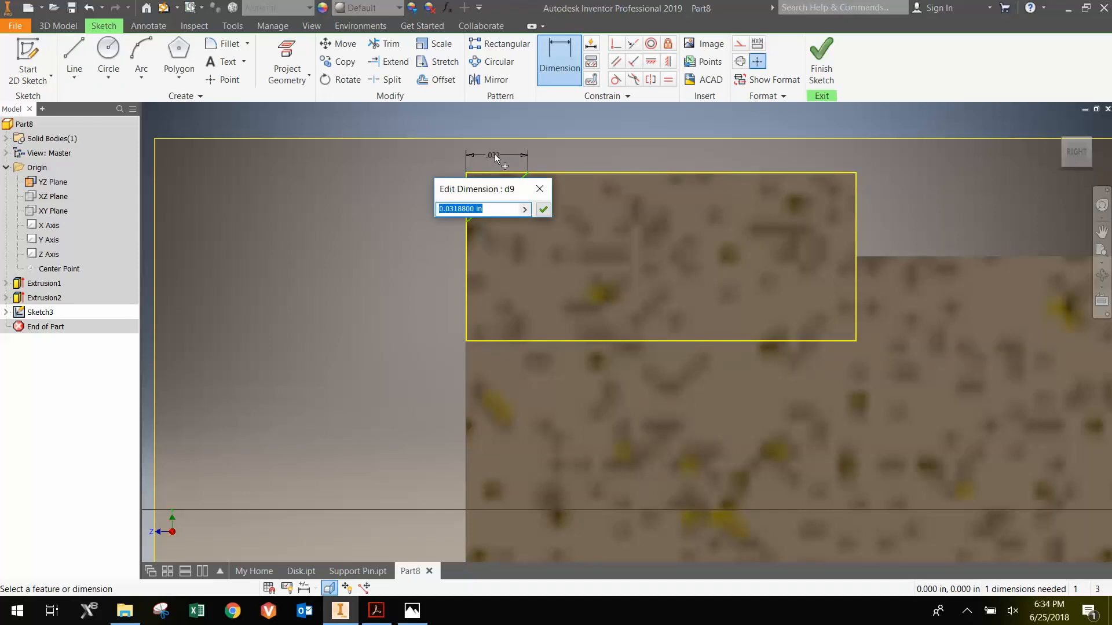
pyautogui.write('.03')
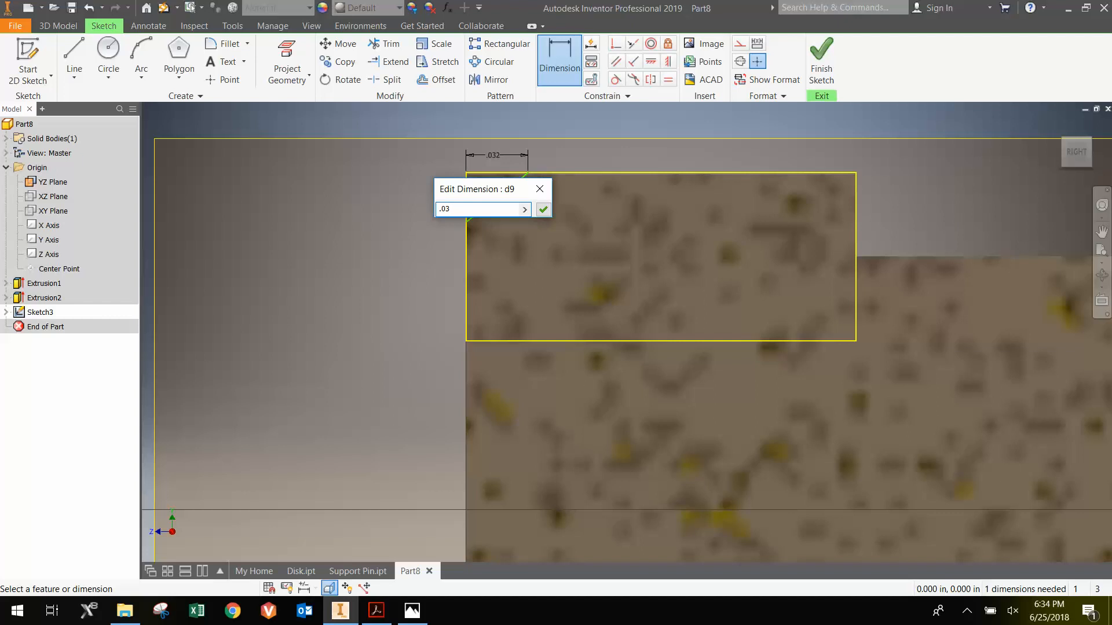
pyautogui.click(542, 209)
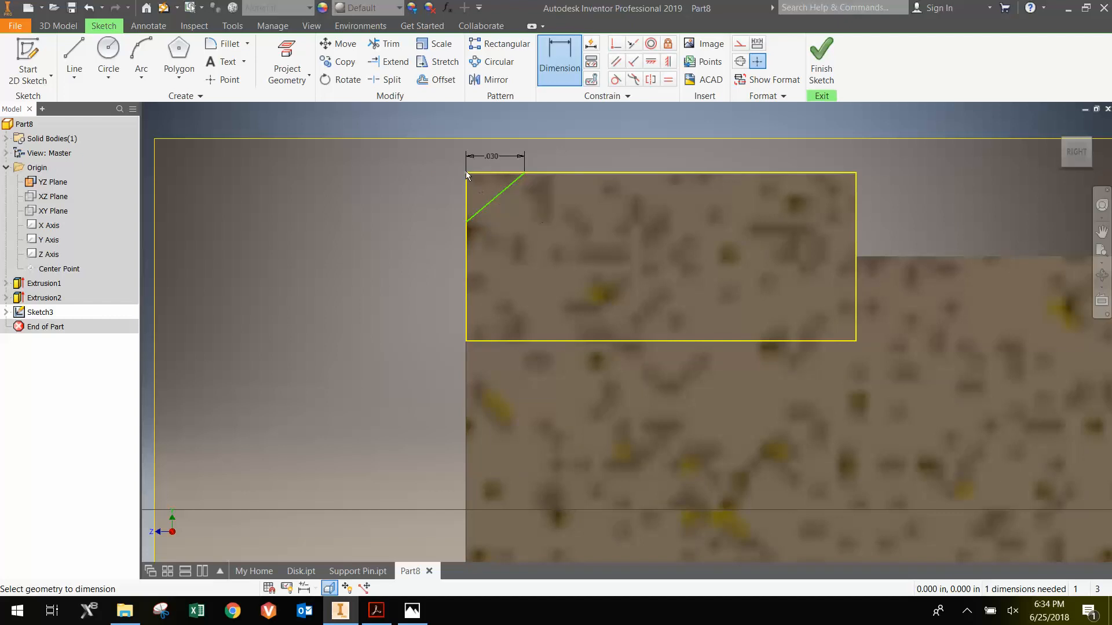
pyautogui.moveTo(470, 225)
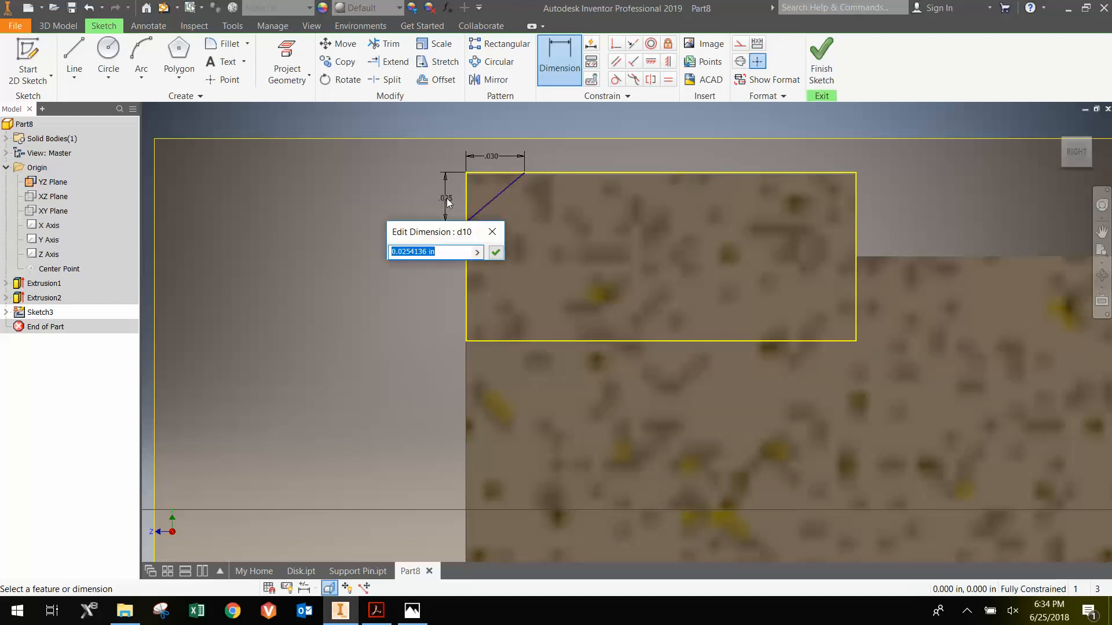
pyautogui.click(496, 252)
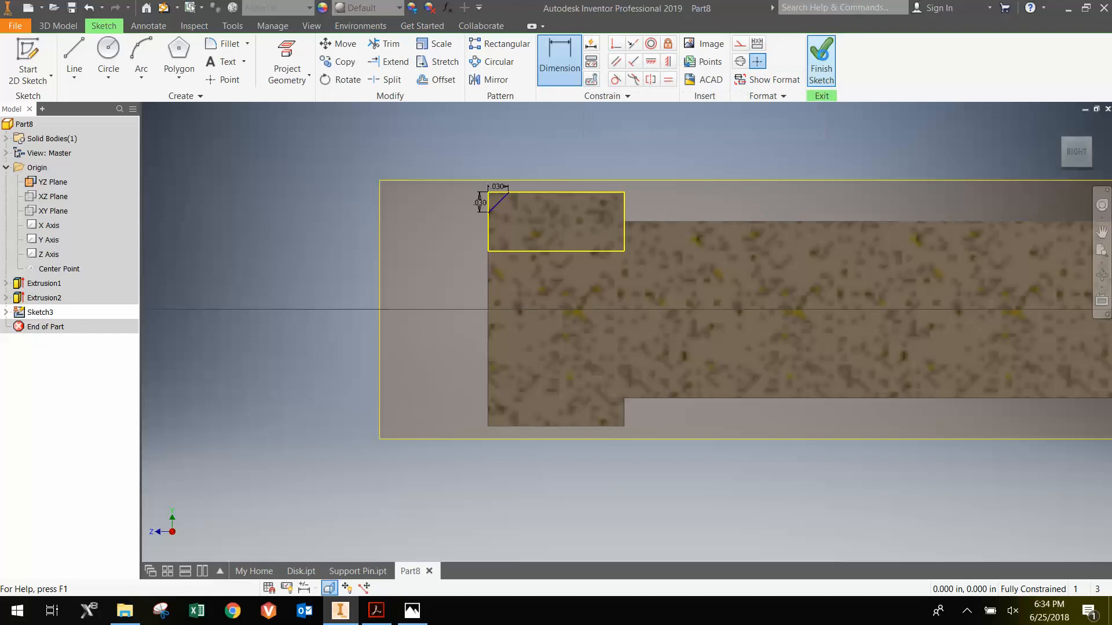
# - Revolve the Sketch3 chamfer profile about the Z Axis as a cut
pyautogui.click(820, 60)
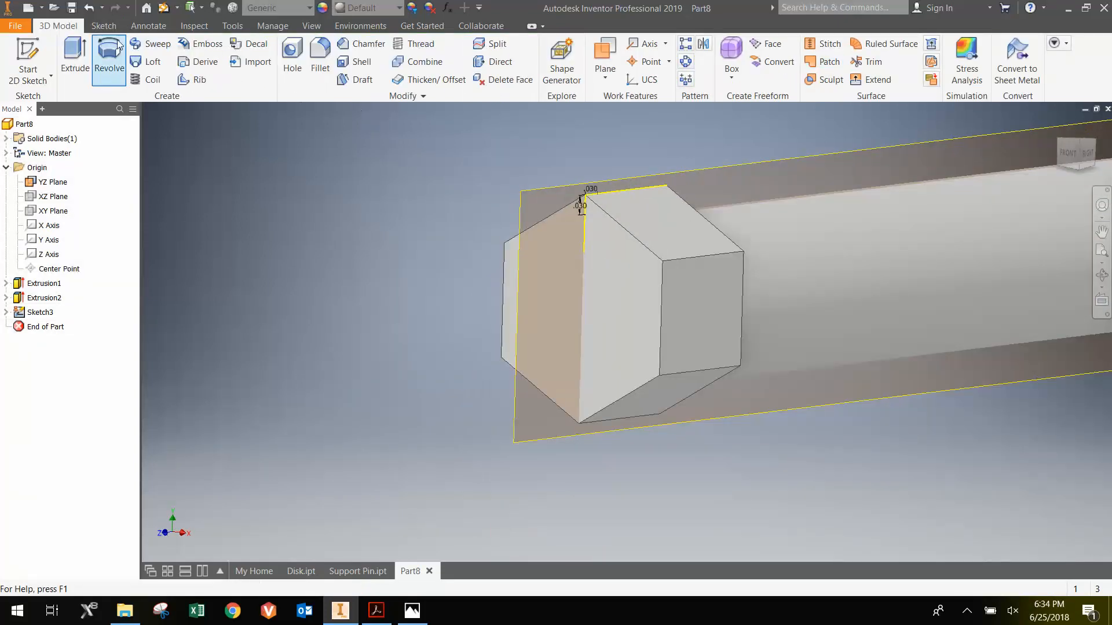
pyautogui.click(109, 61)
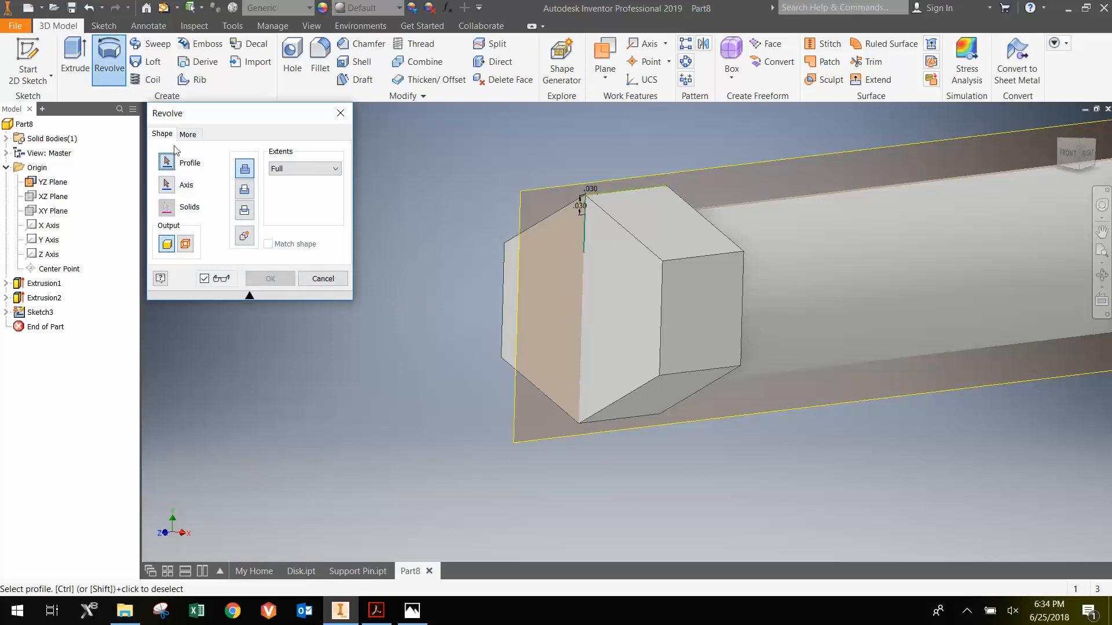
pyautogui.moveTo(436, 188)
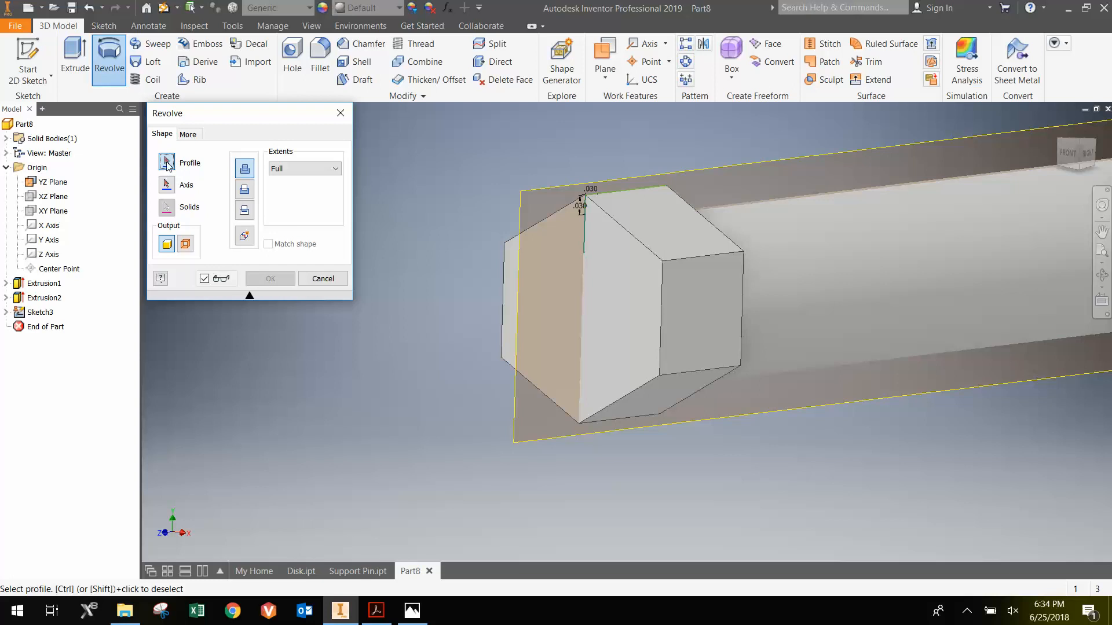
pyautogui.moveTo(588, 211)
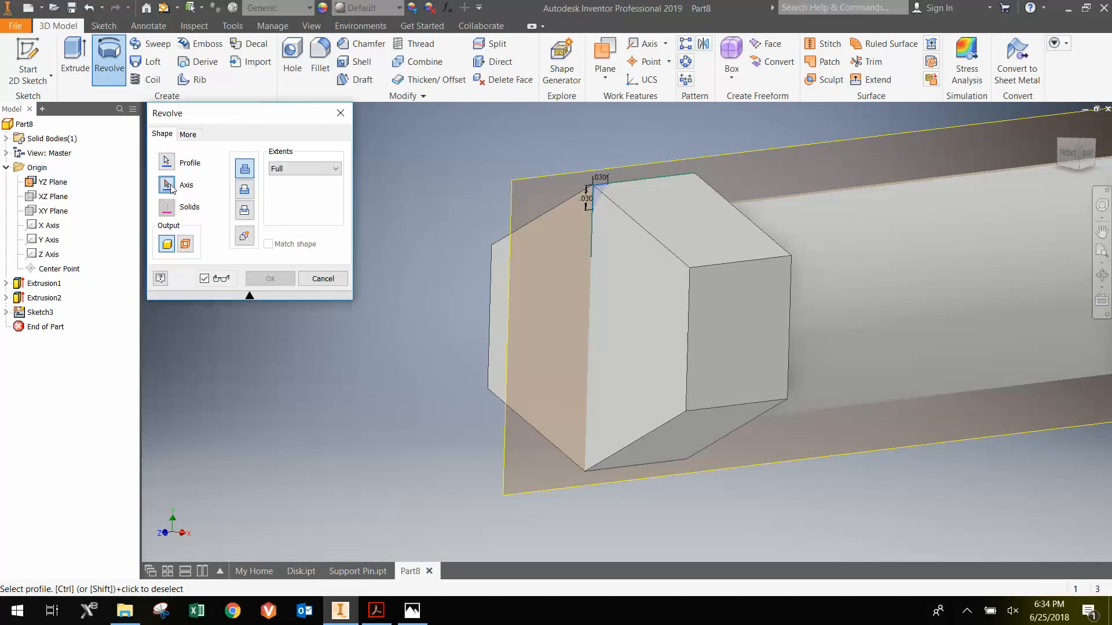
pyautogui.click(167, 184)
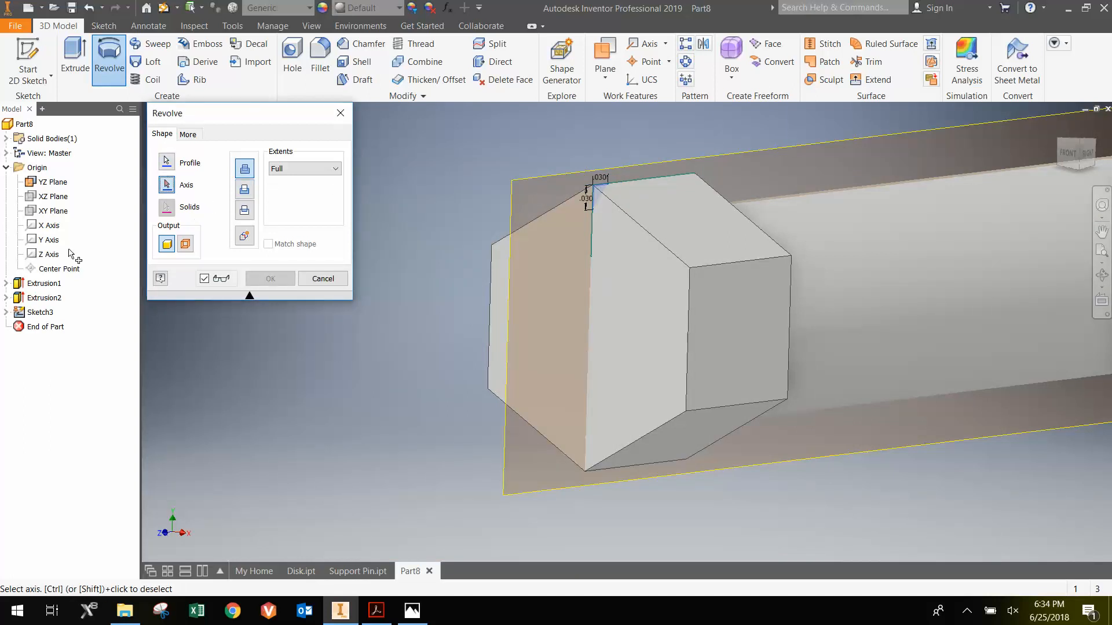
pyautogui.click(50, 254)
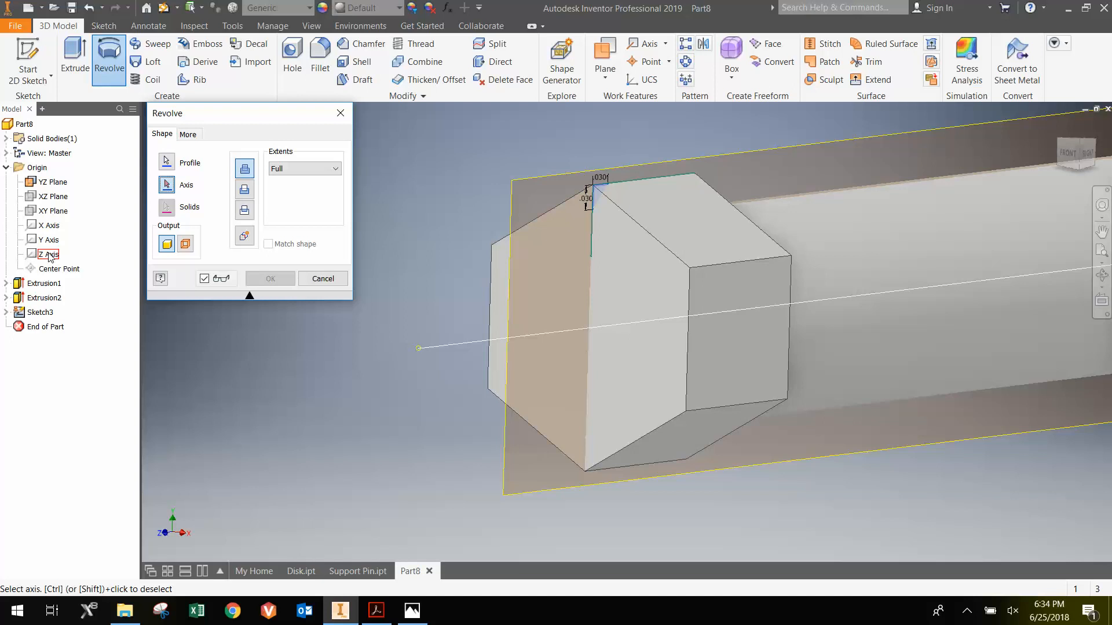
pyautogui.click(48, 254)
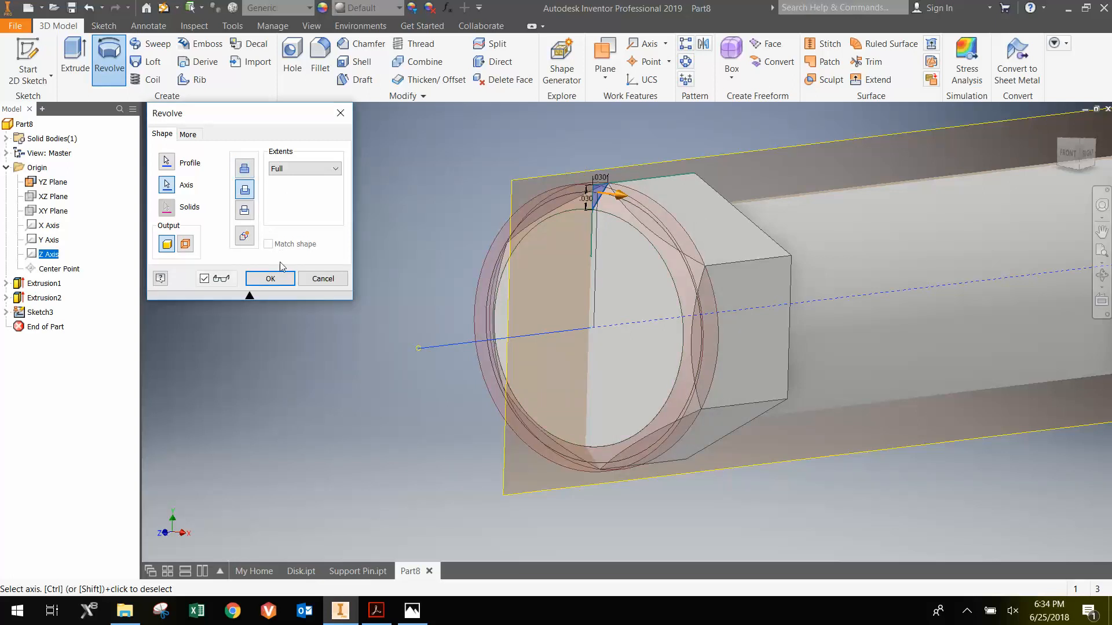
pyautogui.click(269, 278)
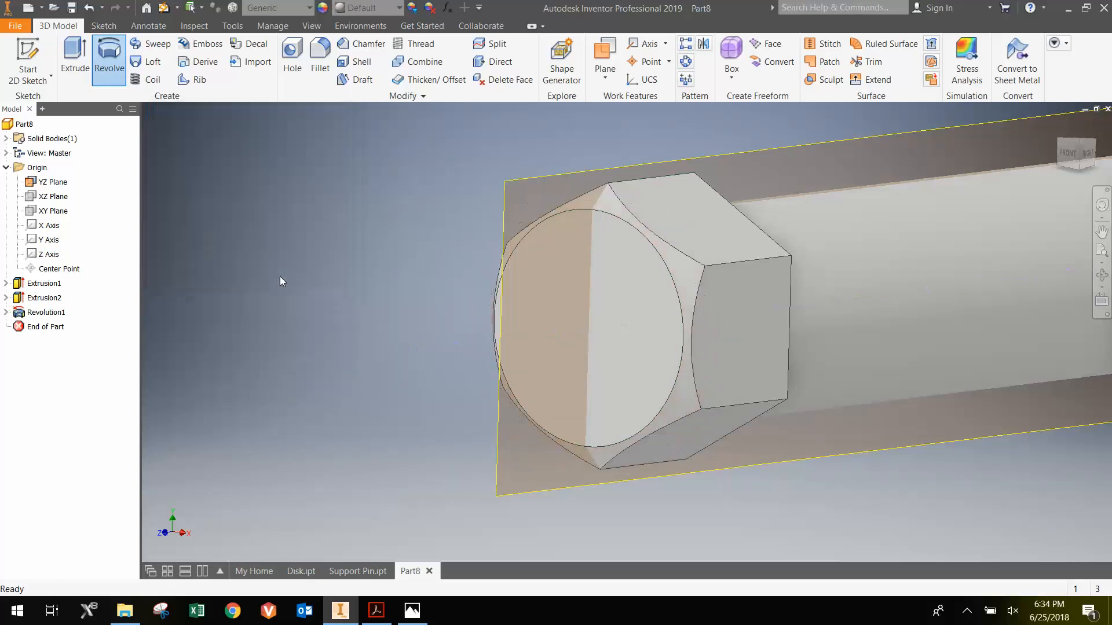
pyautogui.click(51, 182)
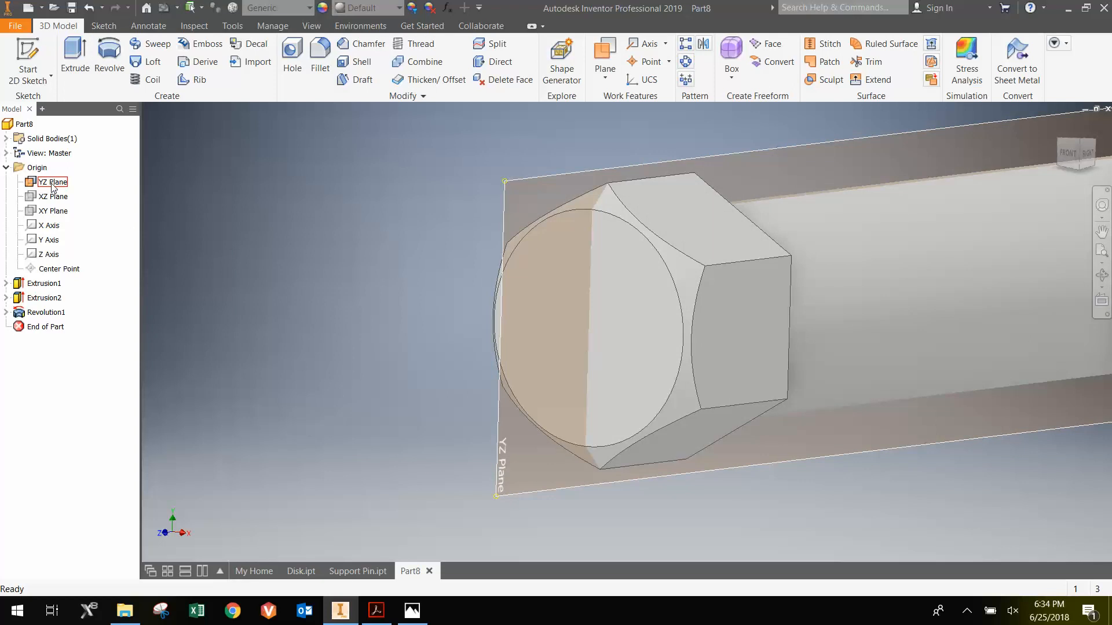
# - Turn off the YZ origin plane's visibility from the browser
pyautogui.rightClick(51, 183)
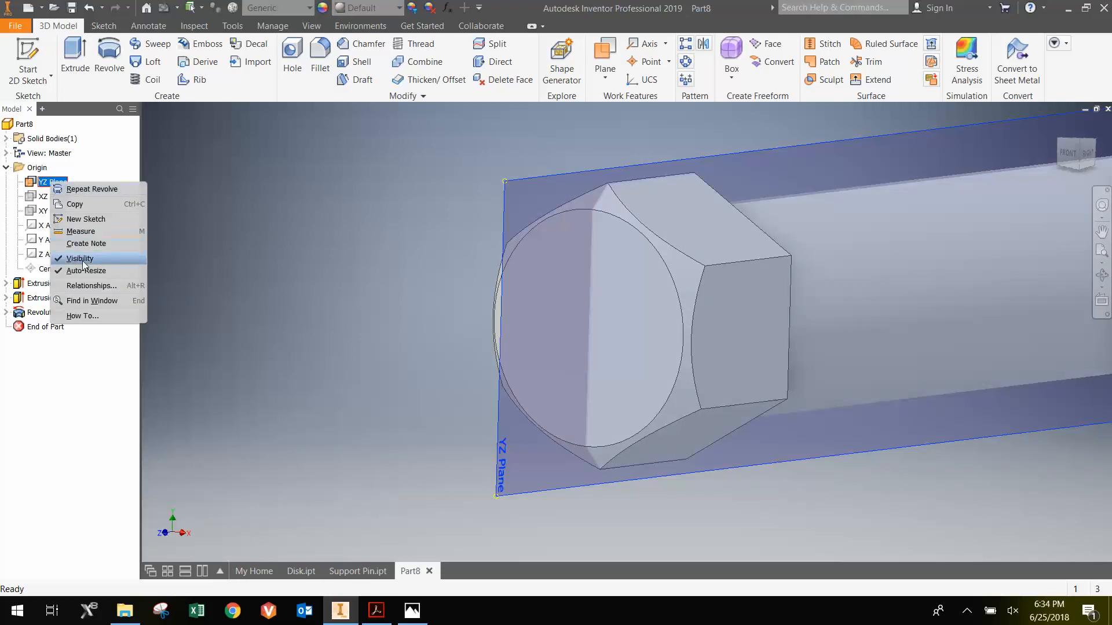
pyautogui.click(79, 258)
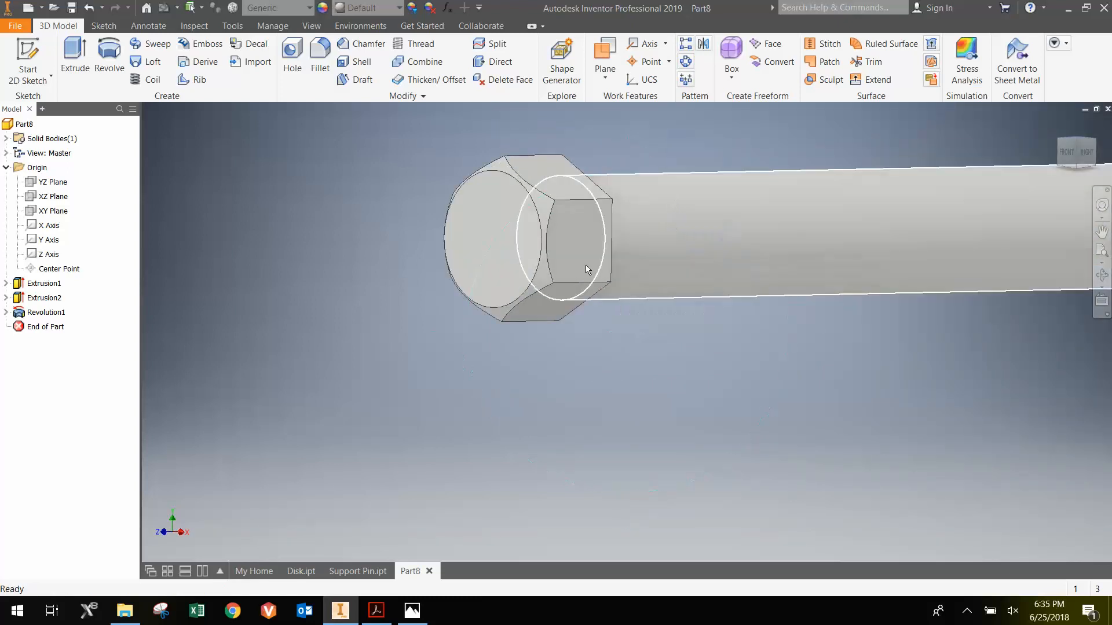
pyautogui.moveTo(148, 79)
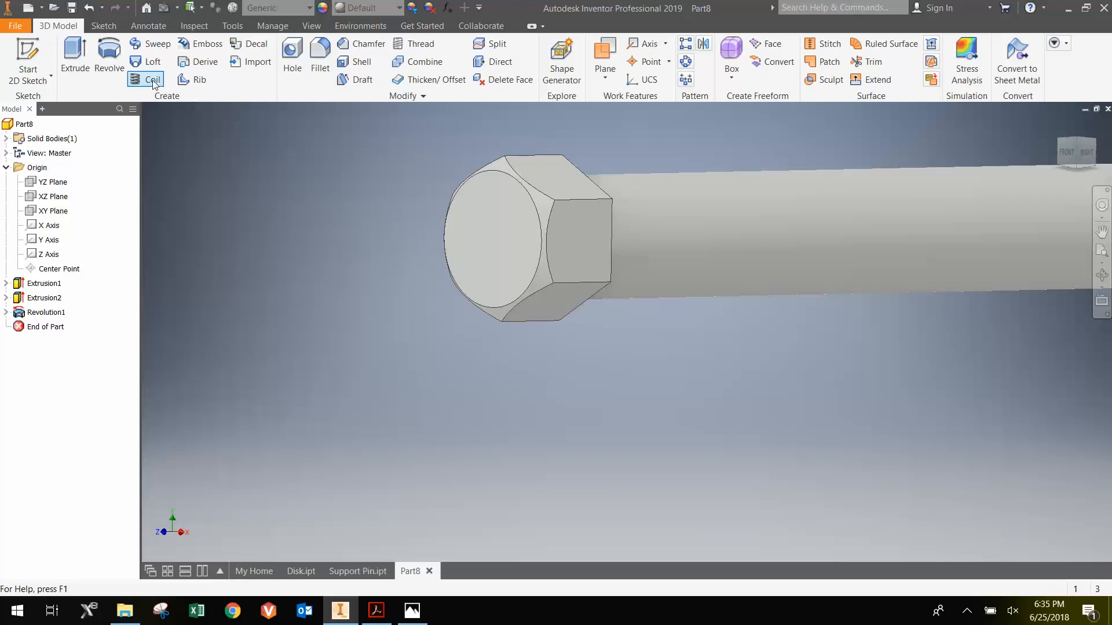
pyautogui.moveTo(419, 44)
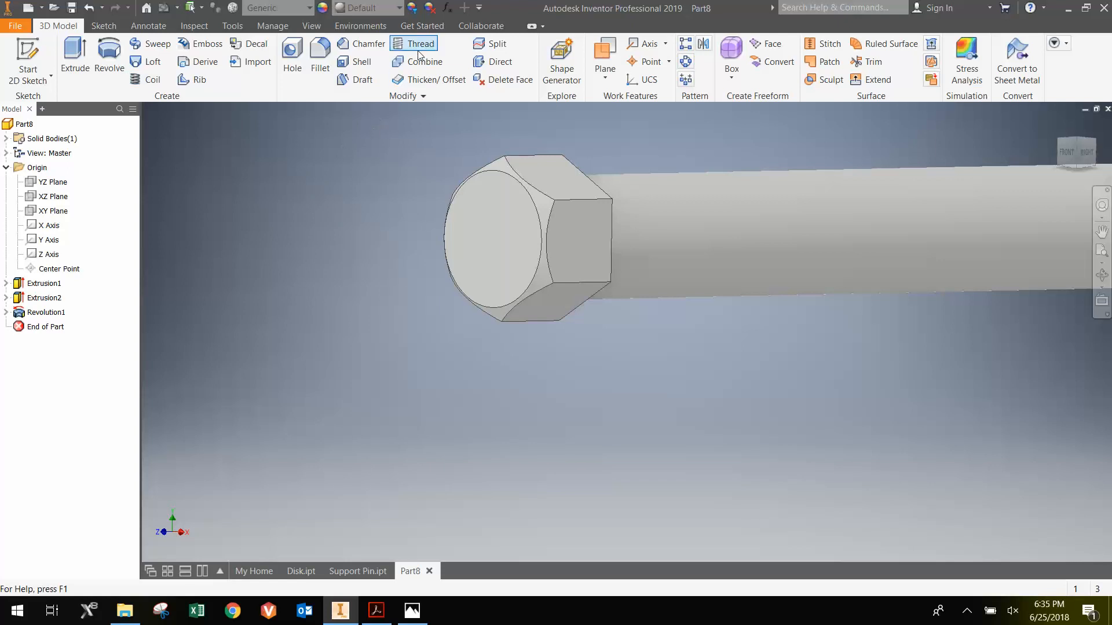
pyautogui.moveTo(712, 199)
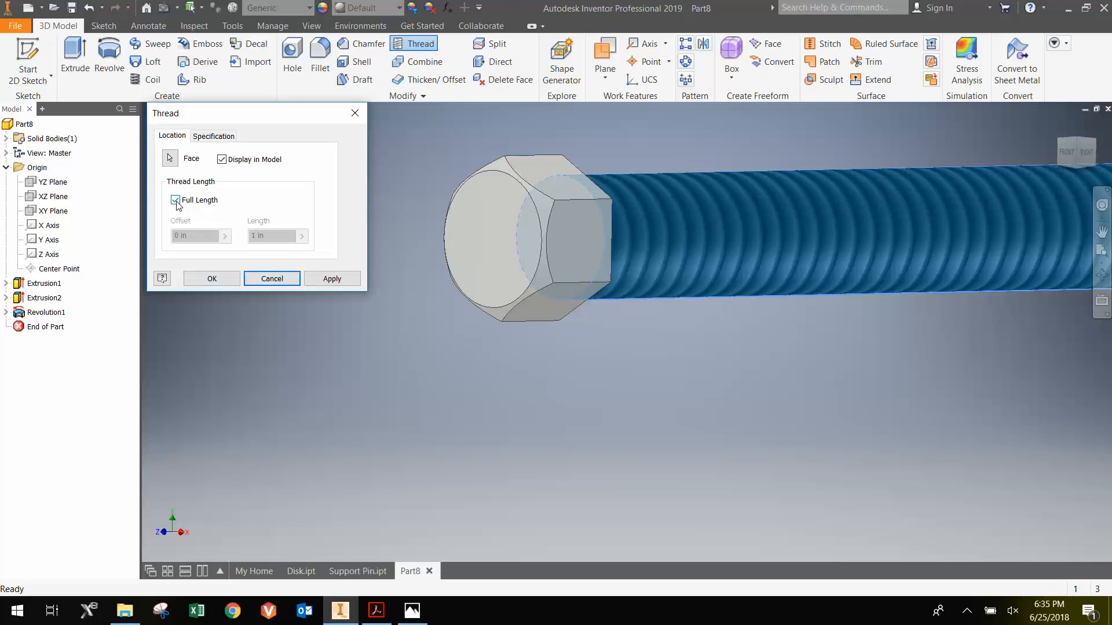
# - Apply Thread1 along the bolt shank's full length, then inspect the threaded bolt
pyautogui.click(176, 199)
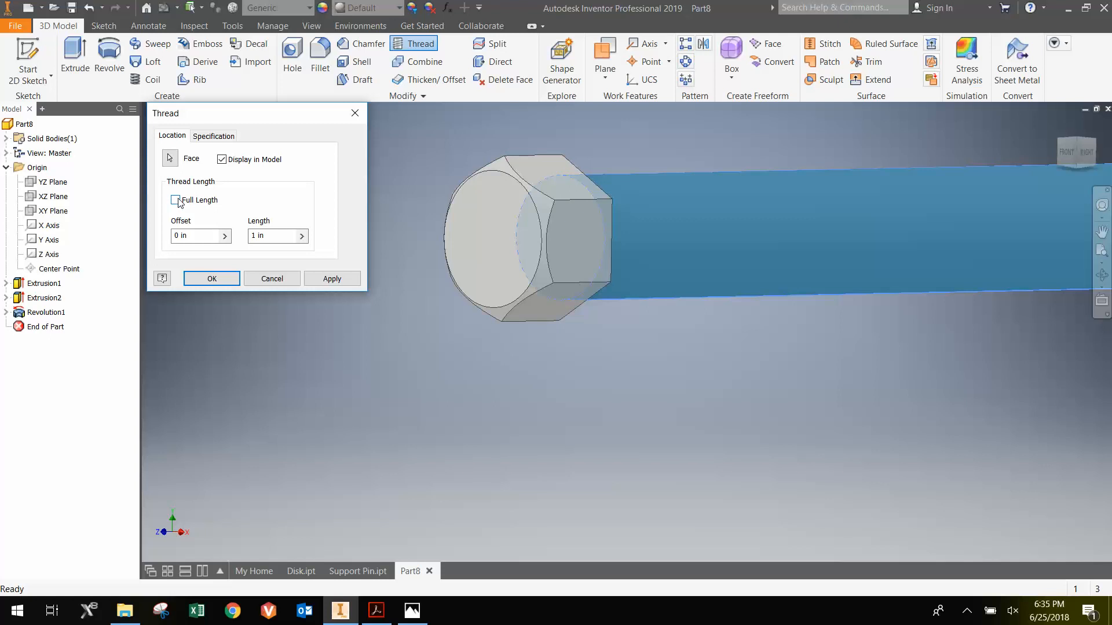
pyautogui.click(176, 200)
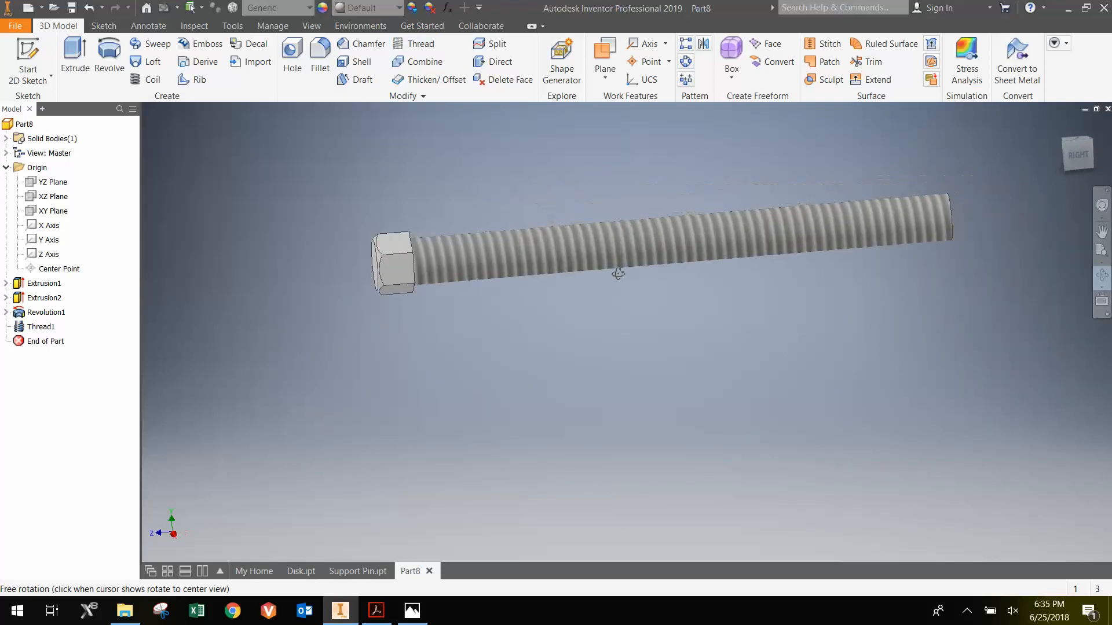
pyautogui.rightClick(617, 275)
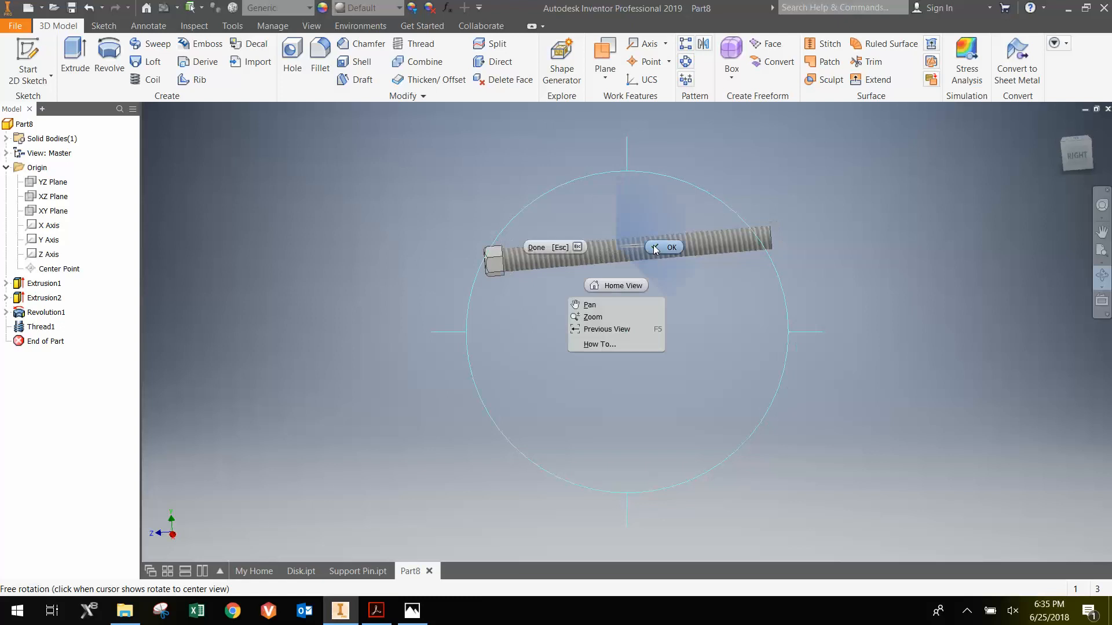
pyautogui.click(665, 248)
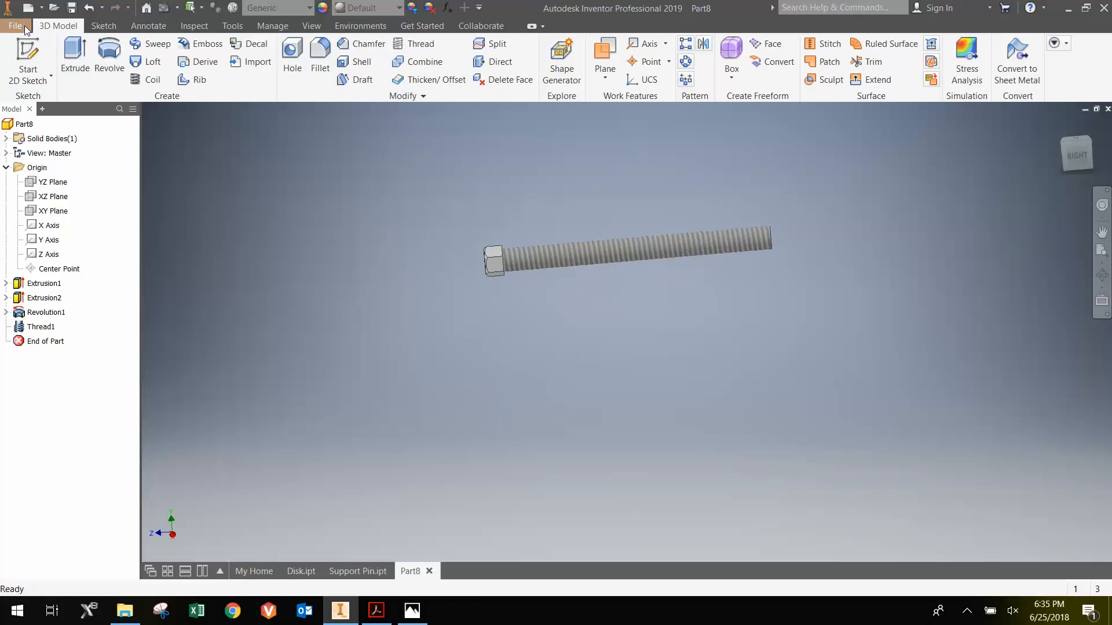